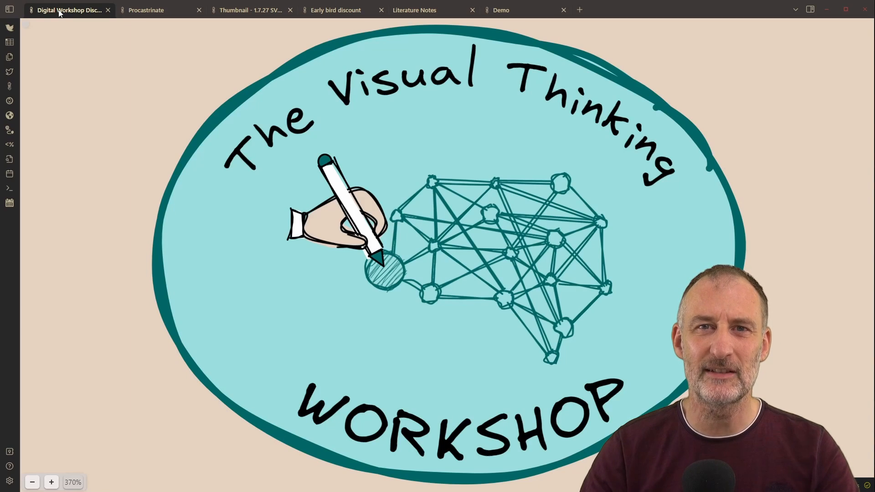
mouse_move(103, 115)
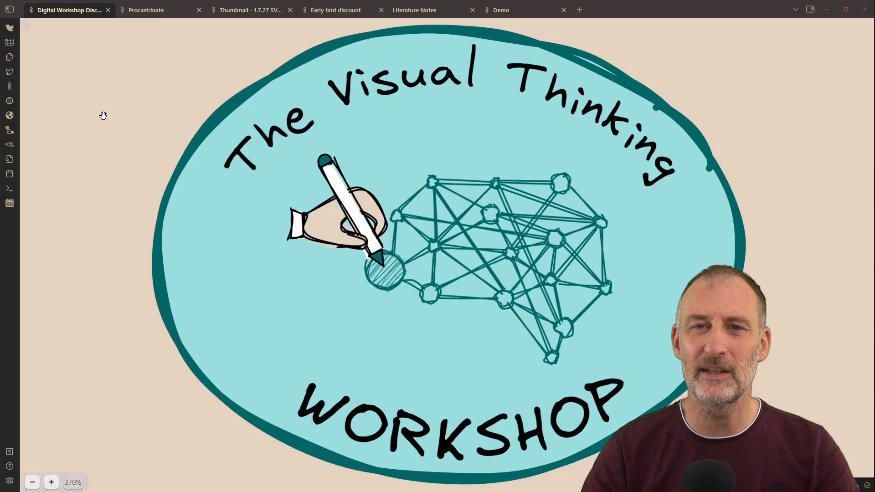
Show the Procrastinate, Power Tools thumbnail and Early bird discount drawings in turn
click(146, 9)
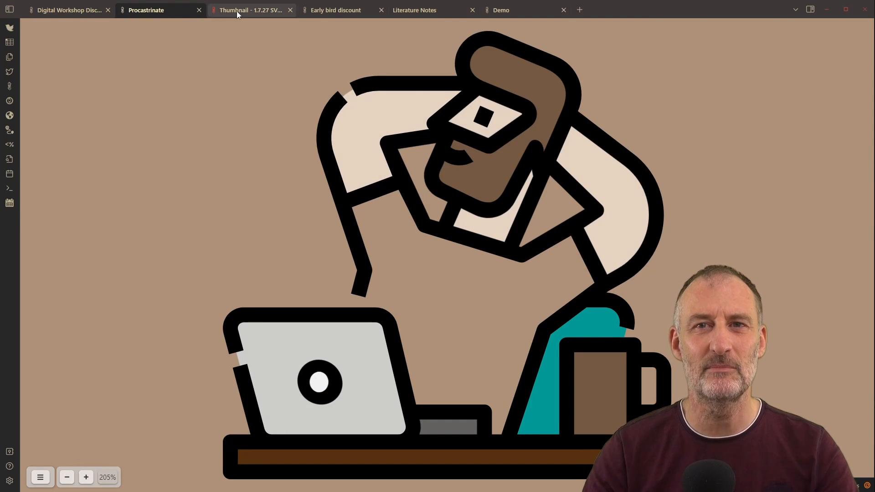
click(251, 10)
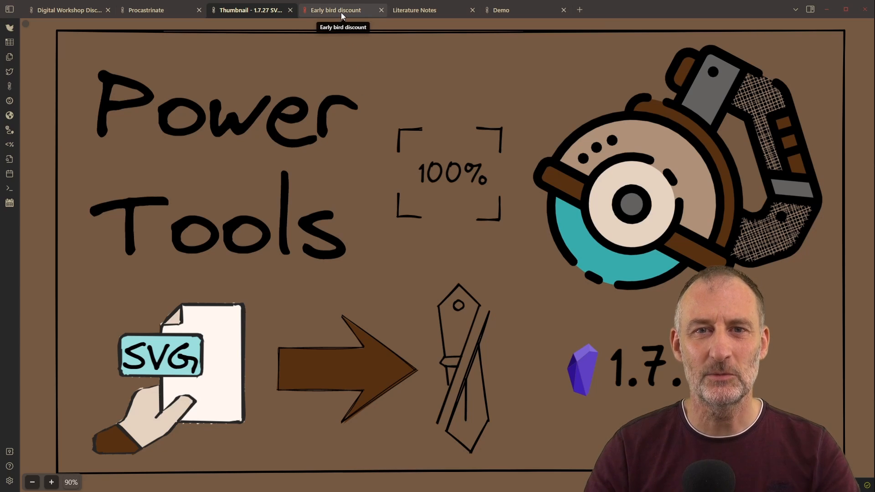
click(335, 10)
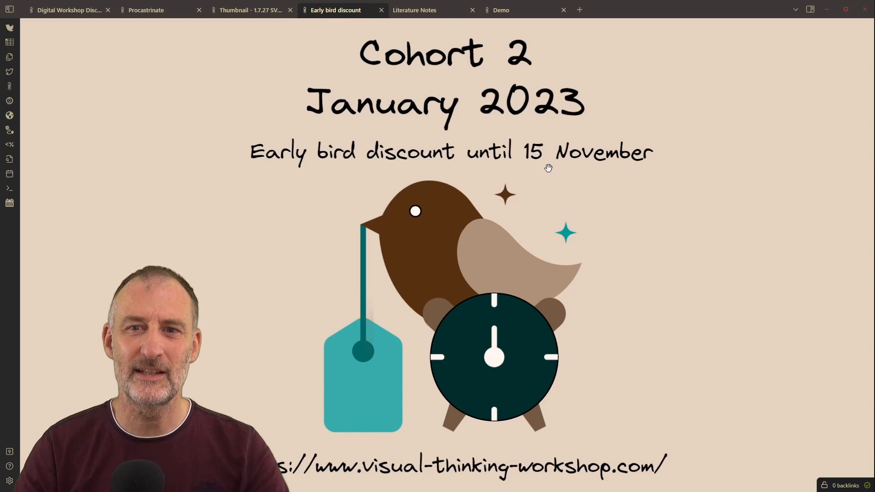
mouse_move(477, 60)
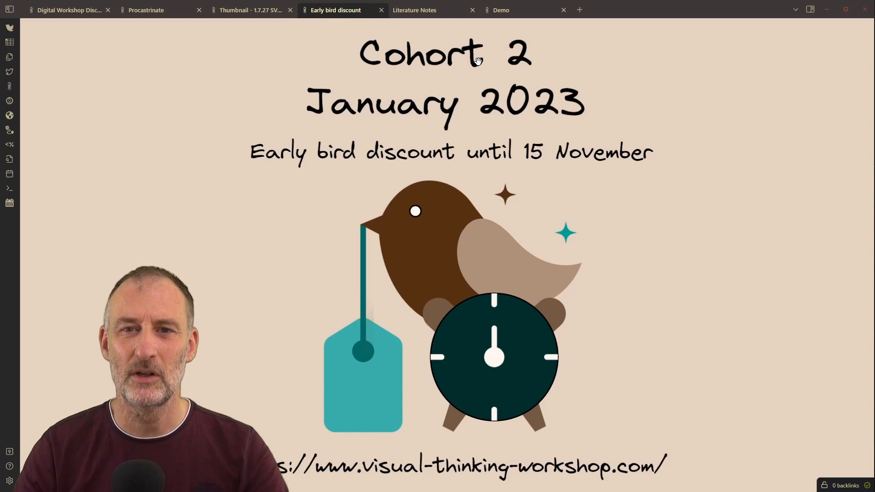
mouse_move(264, 42)
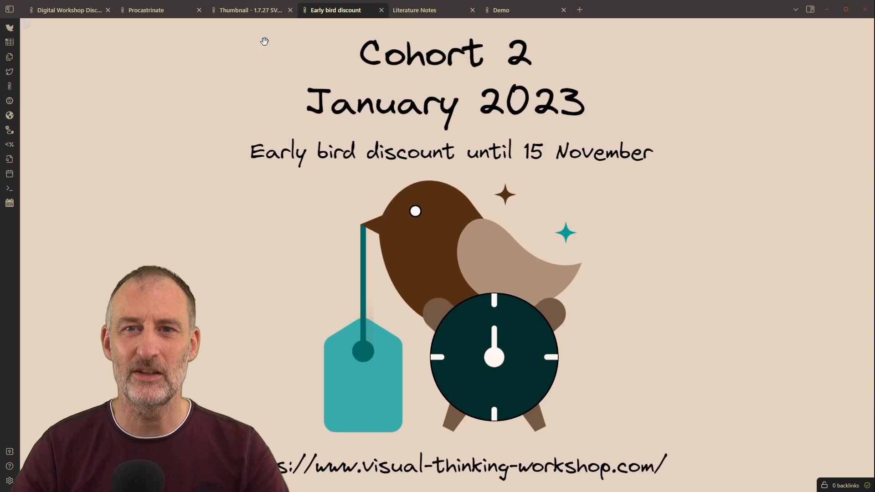
Open the dancing couple icon from the ballroom dance results and get the Basic Download SVG
click(250, 10)
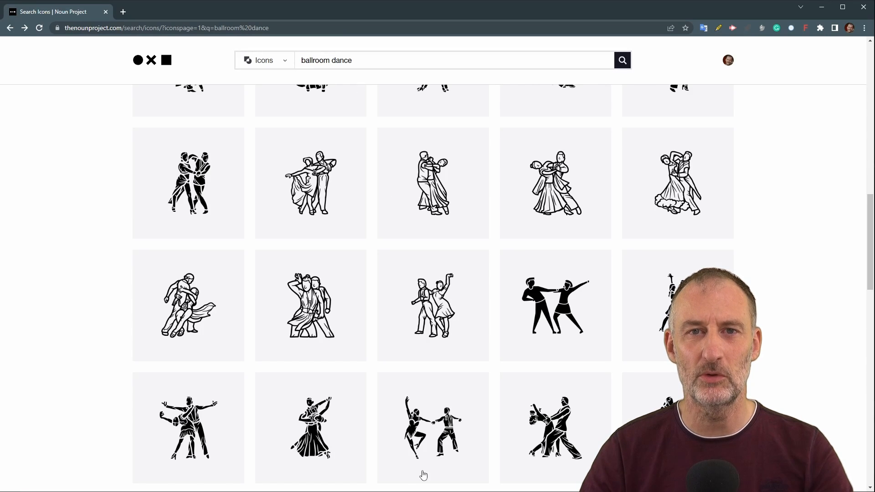
click(433, 427)
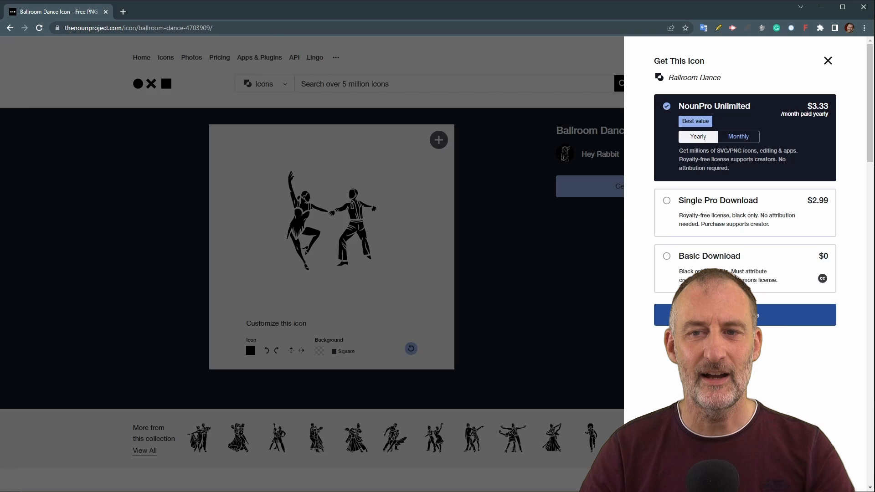
click(666, 255)
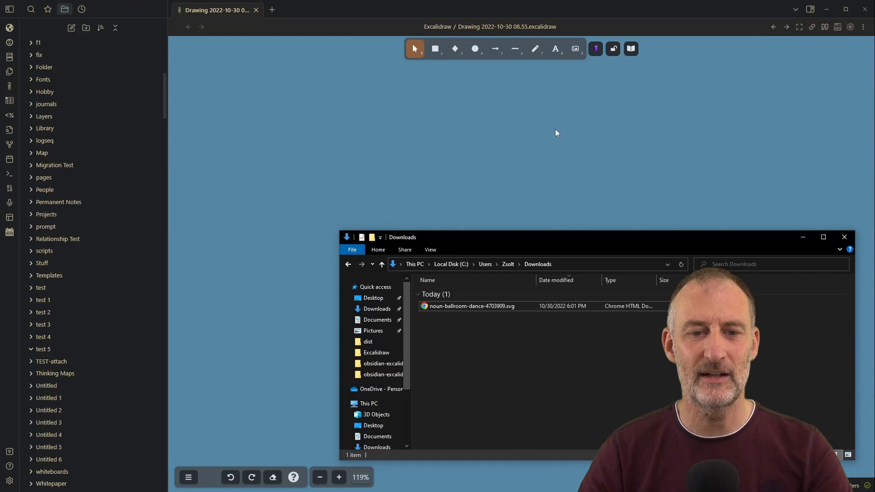
Drop the ballroom dance SVG on the canvas to save it into test 5, then remove it
click(470, 306)
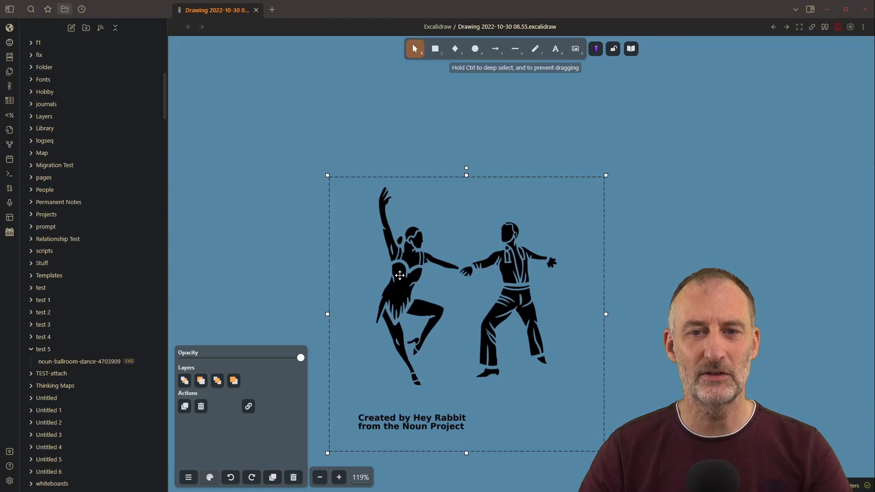
drag(401, 275, 513, 272)
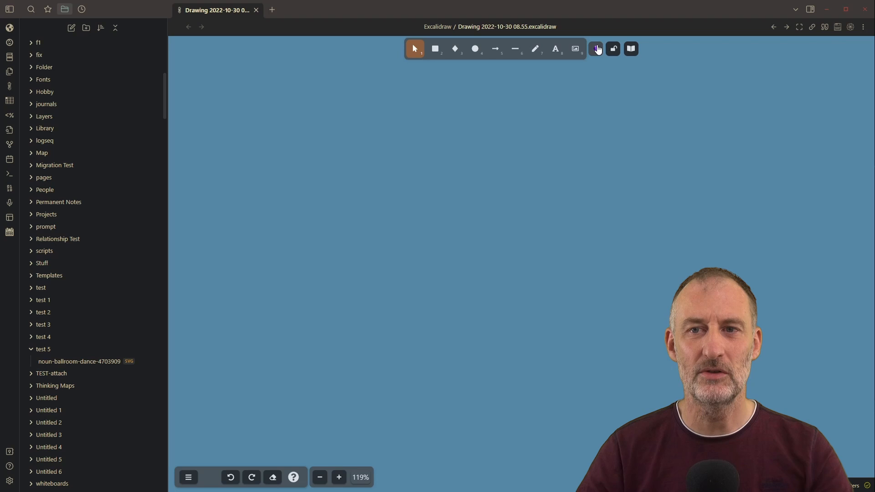
Insert test 5/noun-ballroom-dance-4703909.svg onto the canvas from the Tools panel
click(594, 49)
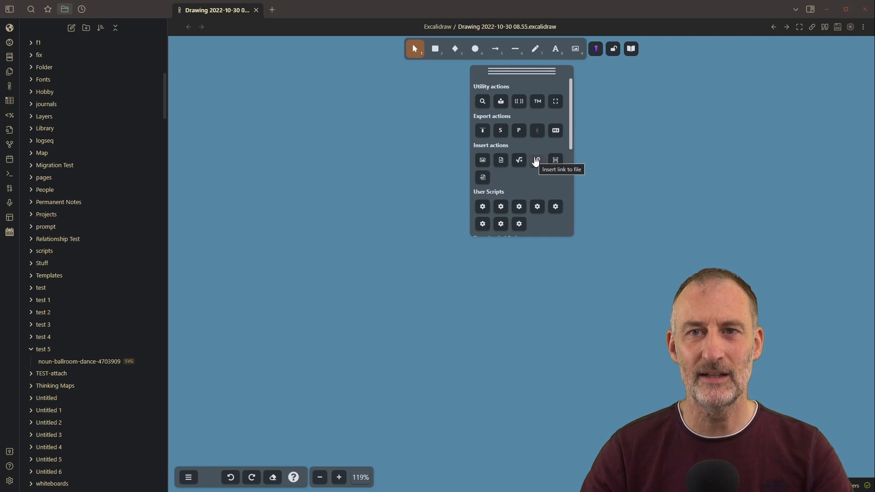
mouse_move(481, 177)
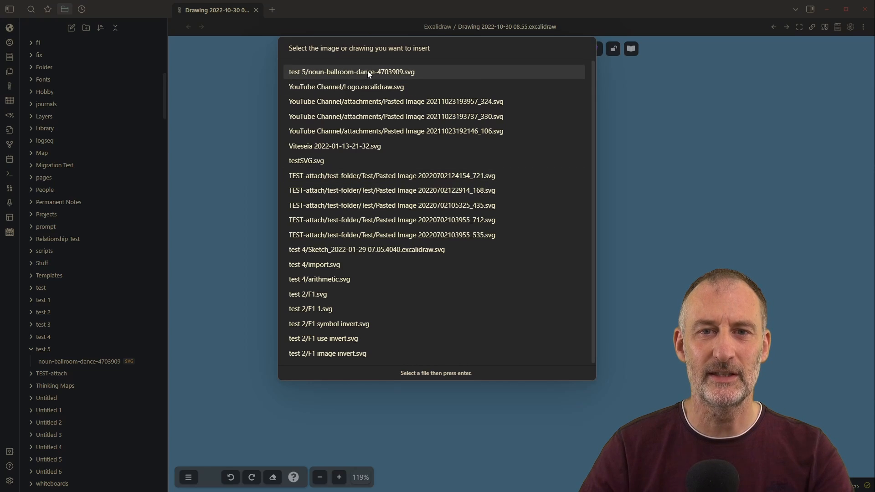
click(351, 71)
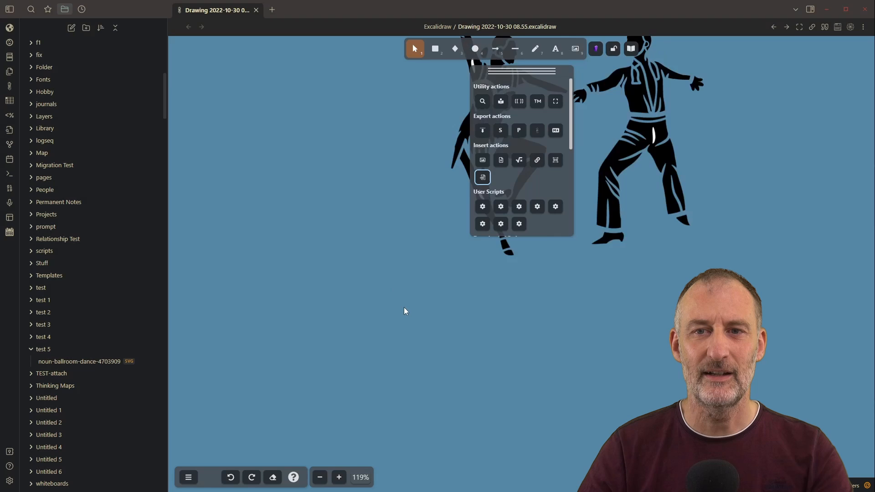
Fill the woman's shapes red and the man's shapes dark blue
drag(521, 71, 248, 96)
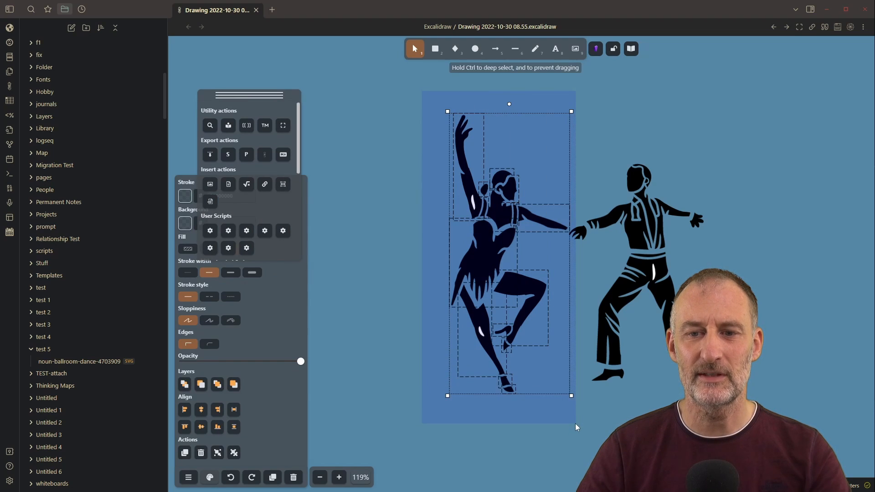
mouse_move(184, 452)
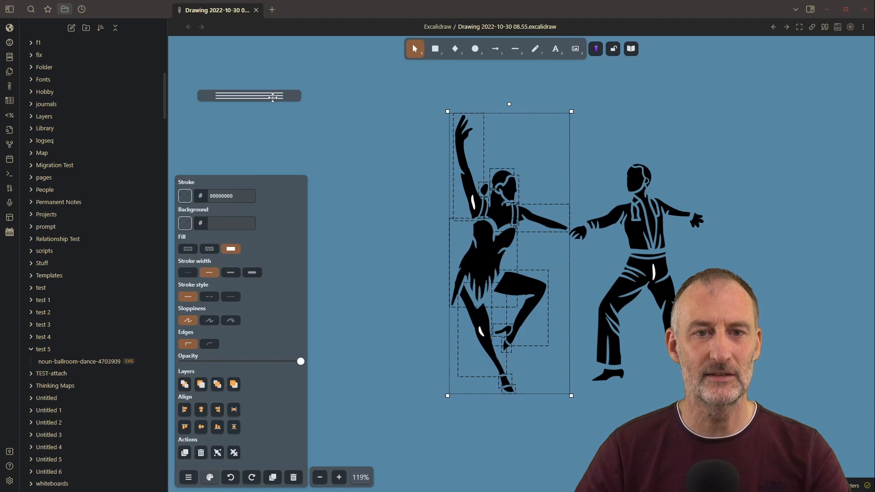
click(184, 223)
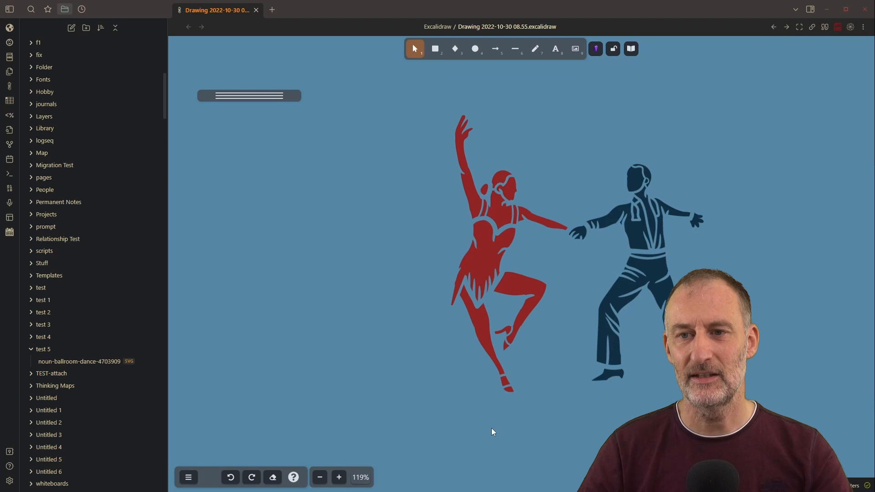
Refill the woman with dark red #681414 and make a small leg piece black
click(485, 251)
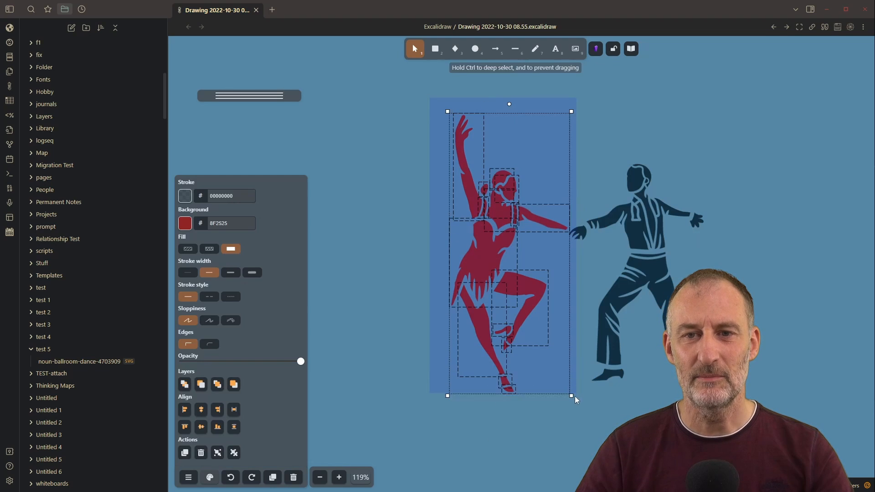
click(184, 223)
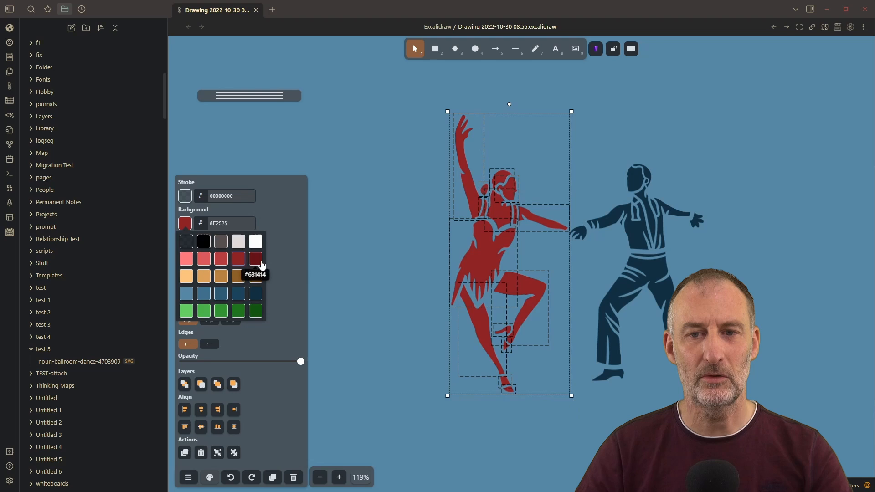
click(434, 375)
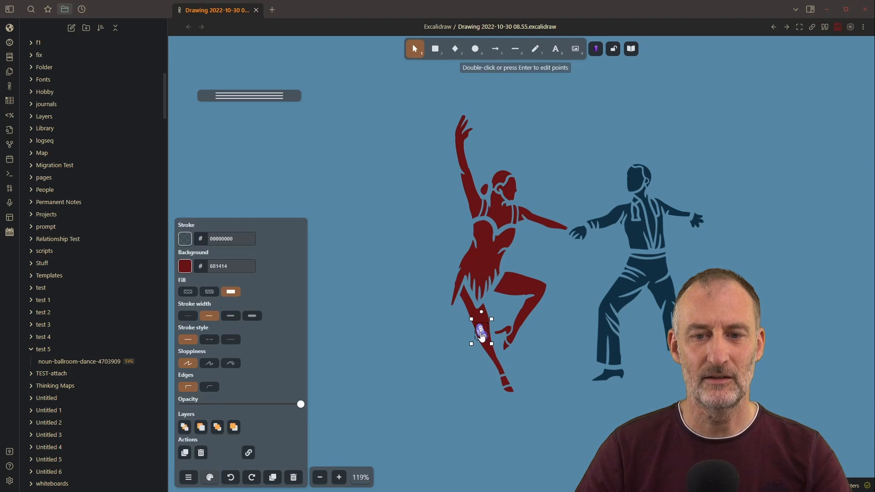
click(184, 265)
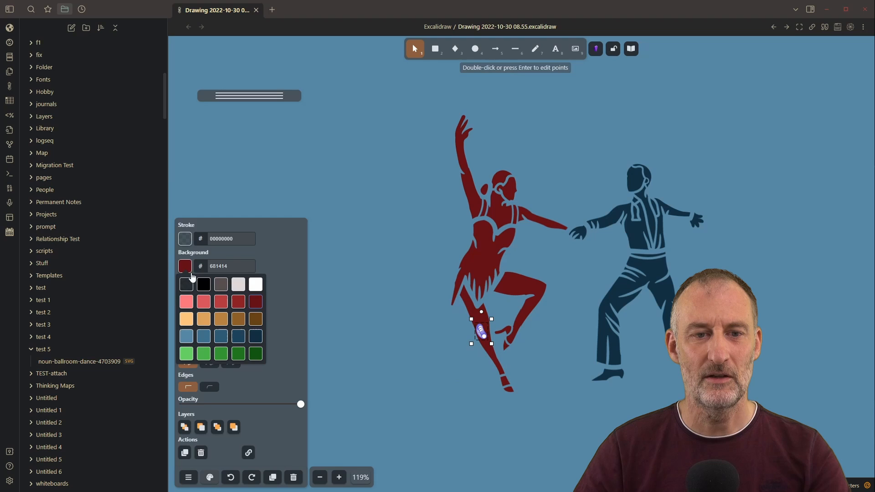
click(437, 404)
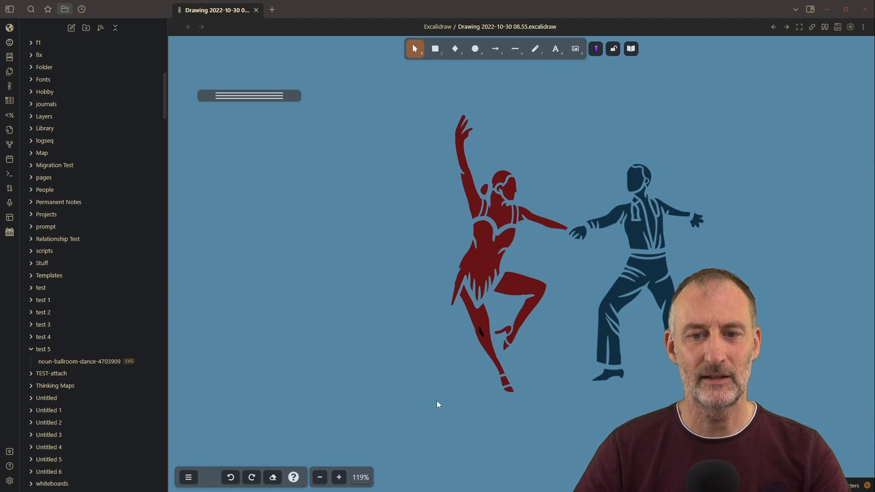
mouse_move(313, 429)
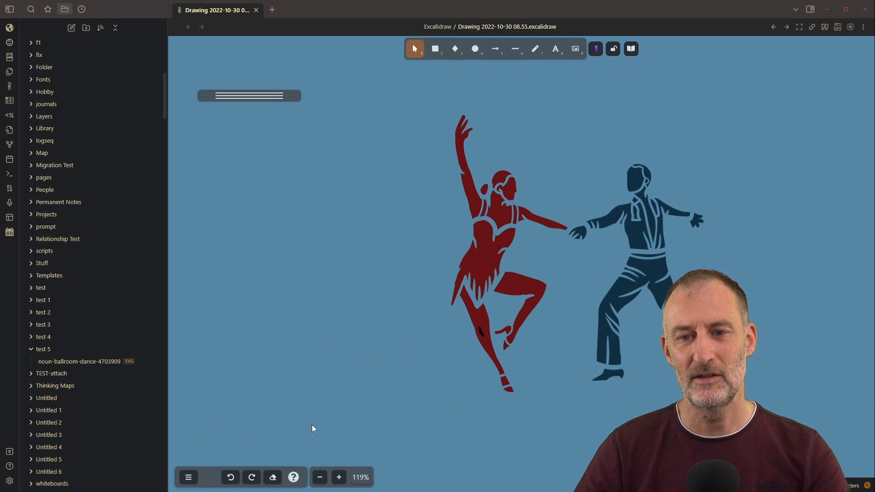
Colour the woman's two shoes and the man's shoe black
drag(505, 388, 539, 430)
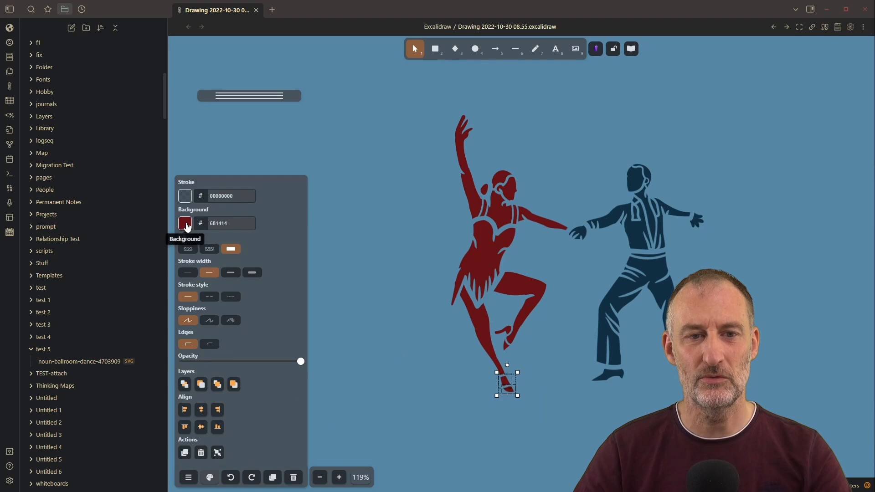
click(185, 223)
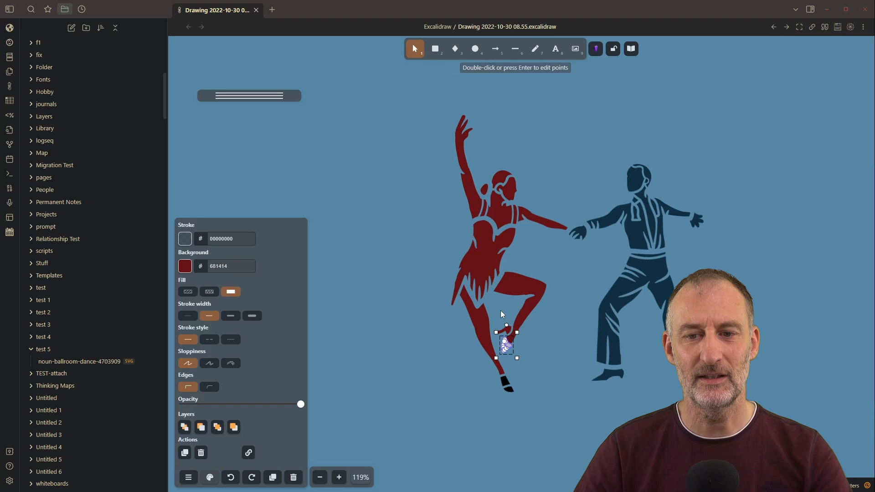
click(184, 266)
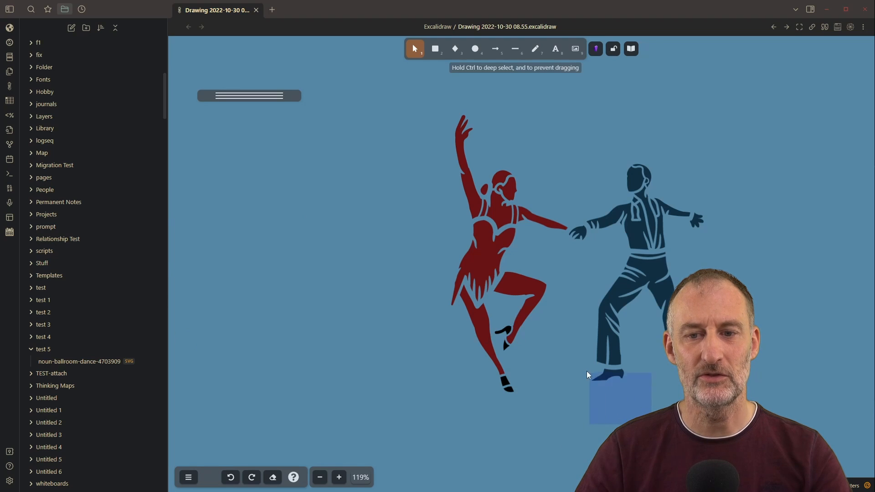
click(618, 398)
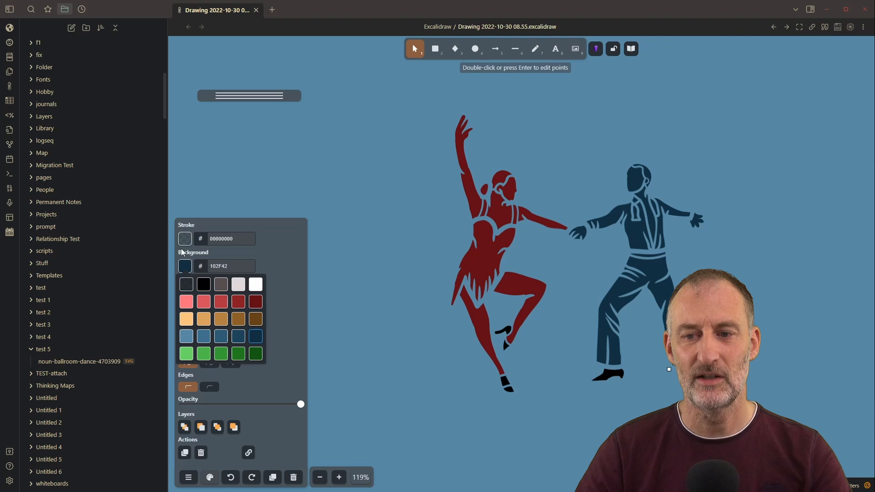
click(330, 326)
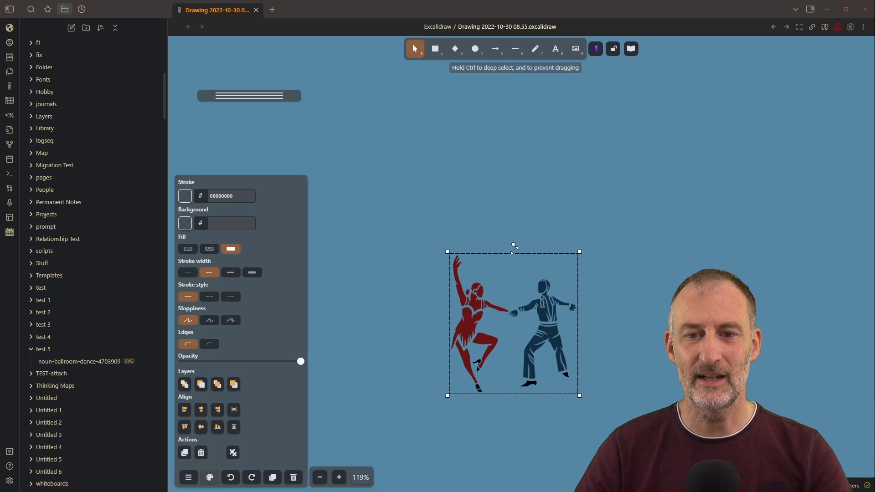
Drag the dancing pair up and to the left, then clear the selection
drag(512, 322, 441, 204)
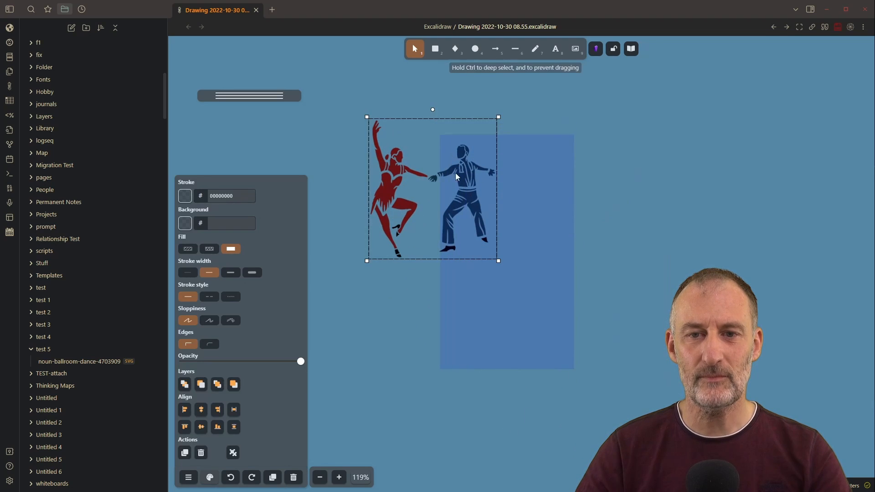
click(544, 279)
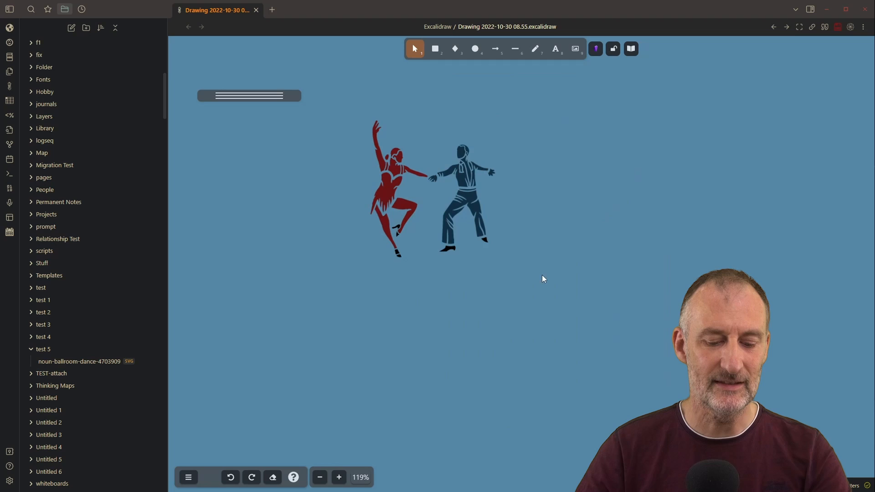
click(458, 190)
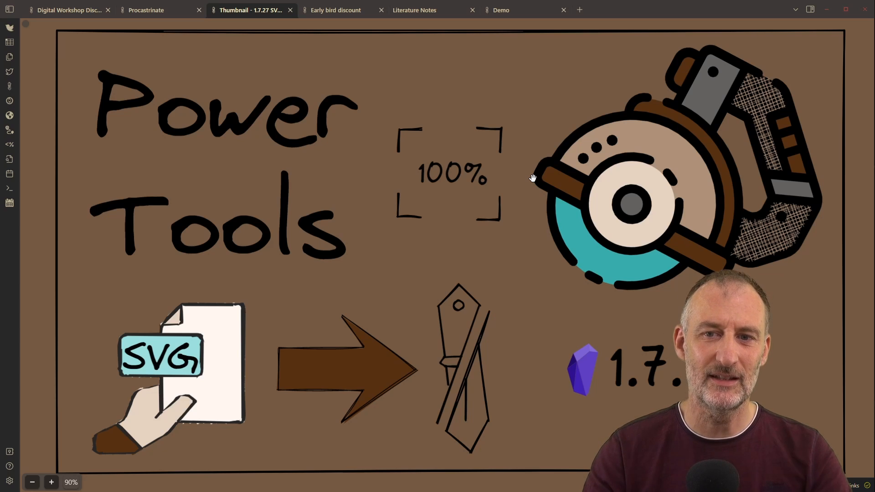
mouse_move(414, 10)
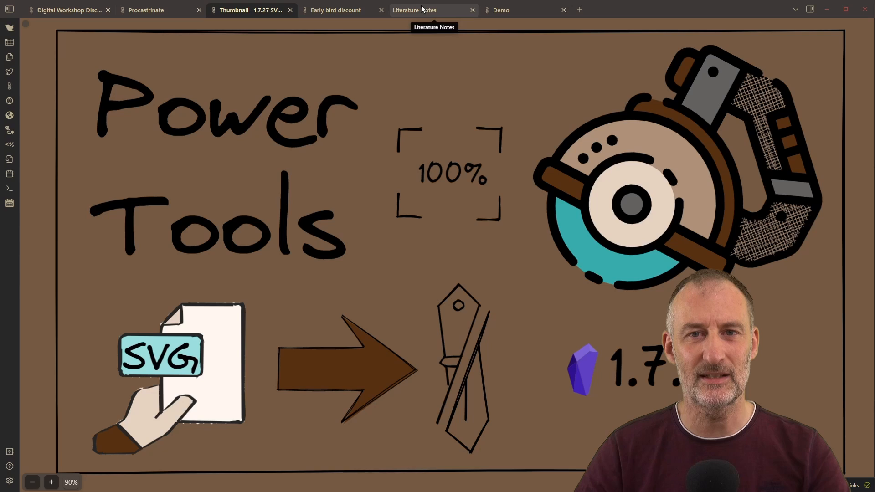
Browse Literature Notes and the Deep Work book-on-a-page drawing, then show the Demo drawing
click(414, 10)
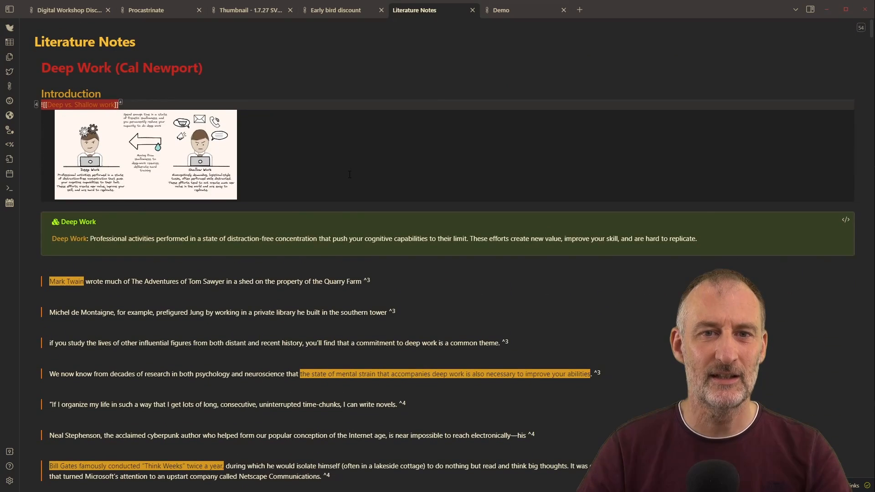
click(433, 9)
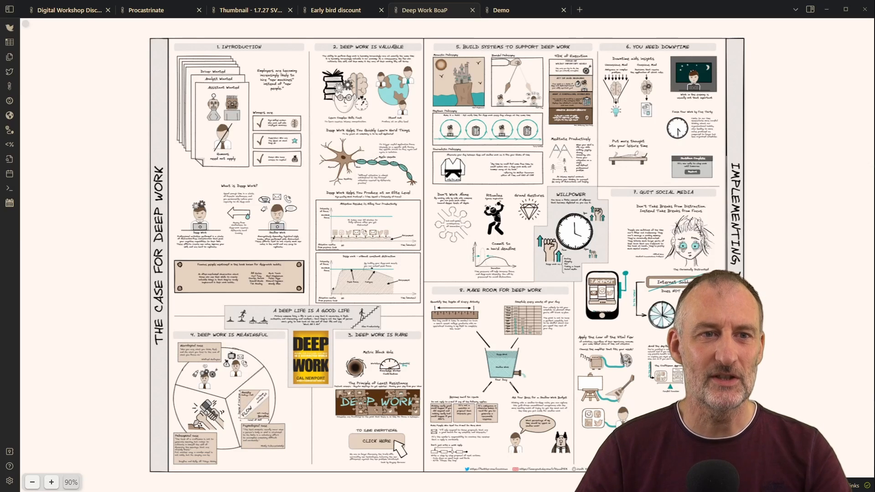
click(432, 10)
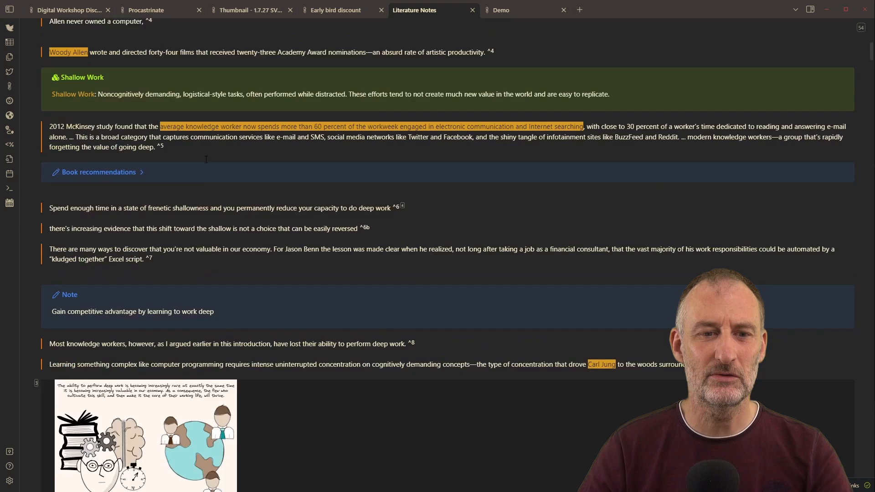
scroll(down, 3)
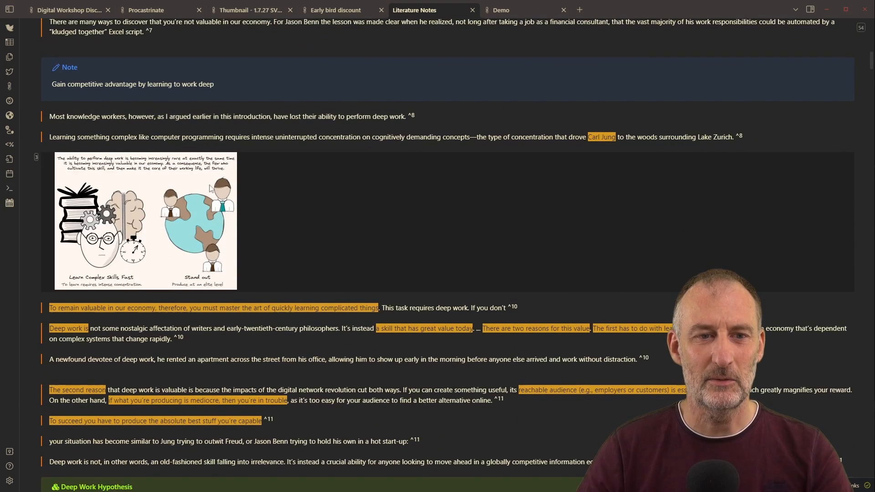
scroll(down, 3)
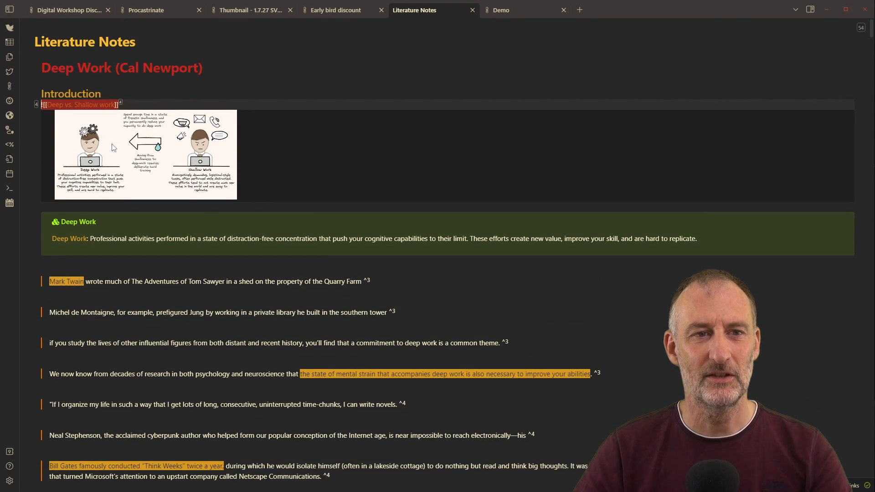
click(501, 9)
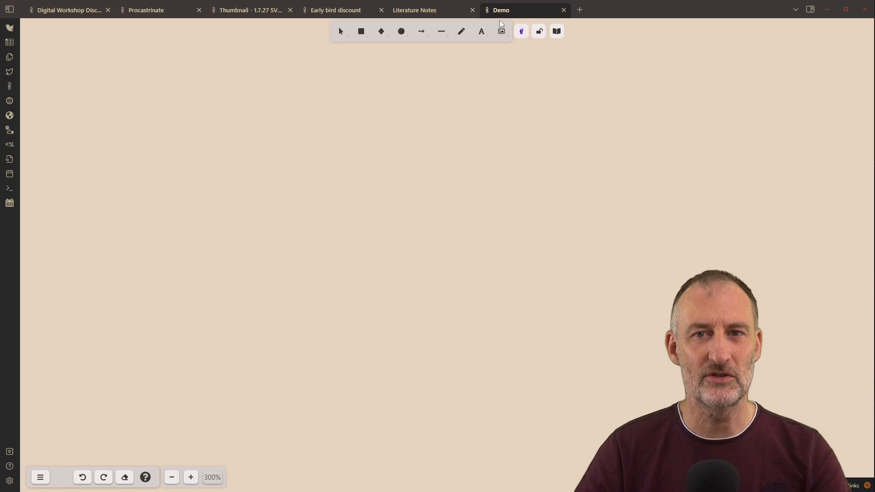
mouse_move(548, 365)
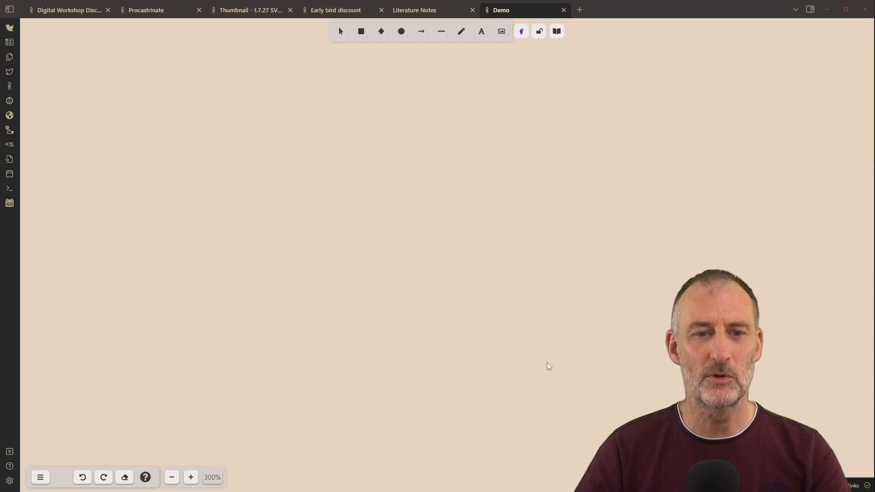
mouse_move(378, 252)
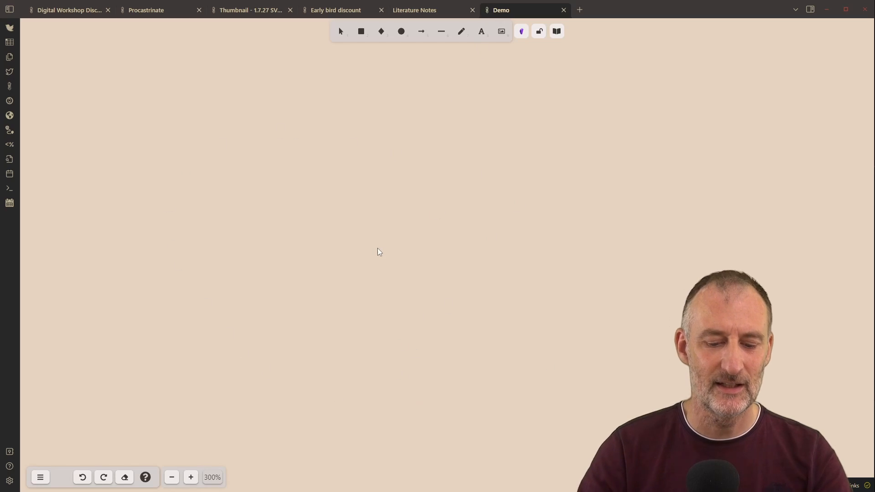
Insert the Deep vs. Shallow work drawing into Demo, then return to Literature Notes
text(inser)
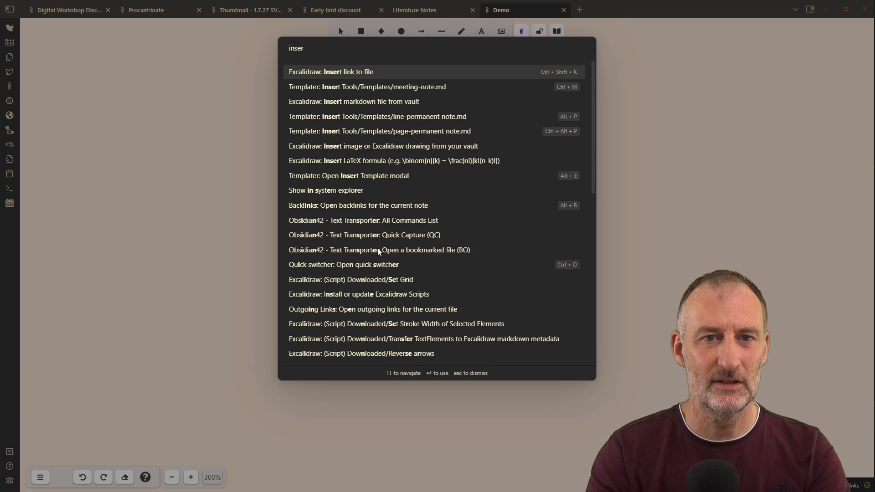
text(deep)
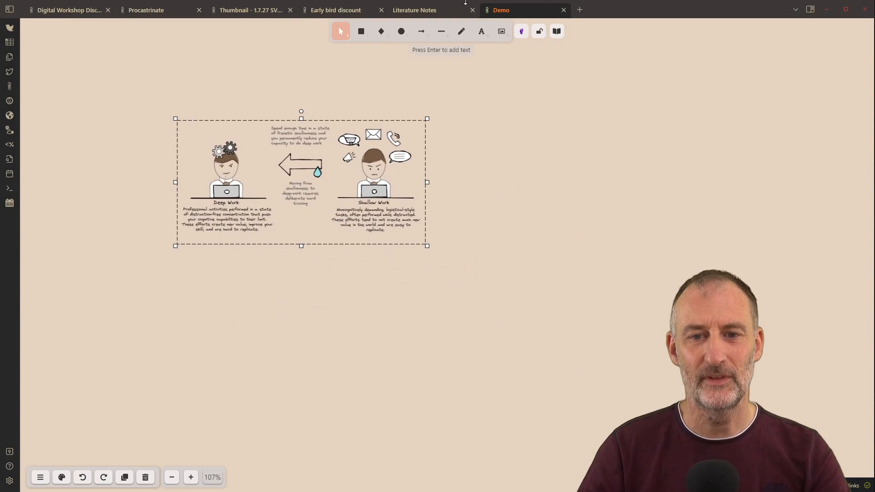
click(414, 10)
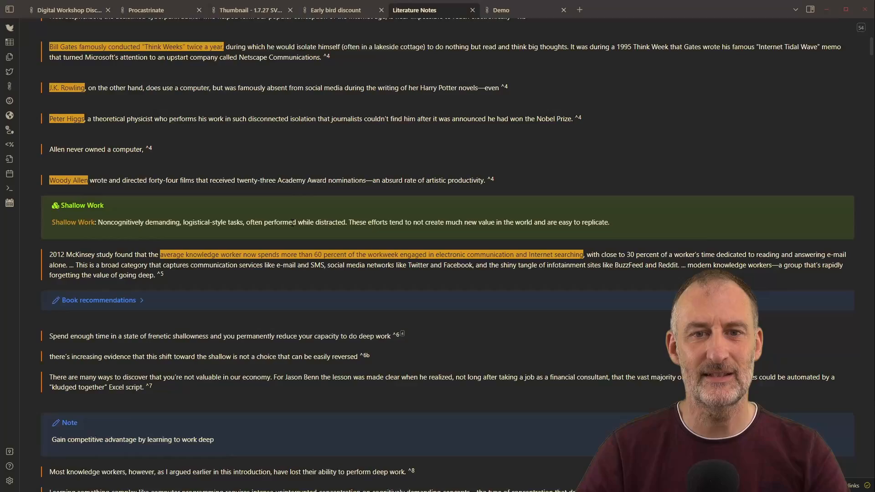
Scroll Literature Notes to the 'A deep life' wheel drawing and open it
scroll(down, 3)
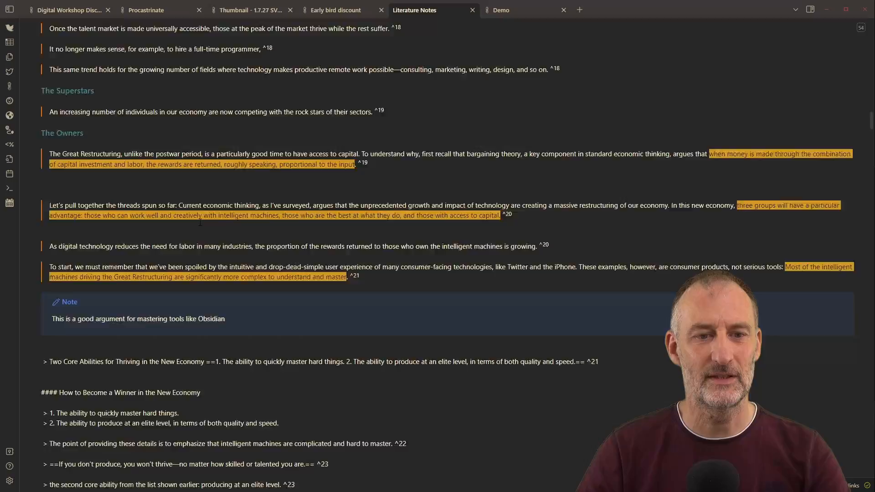
scroll(down, 3)
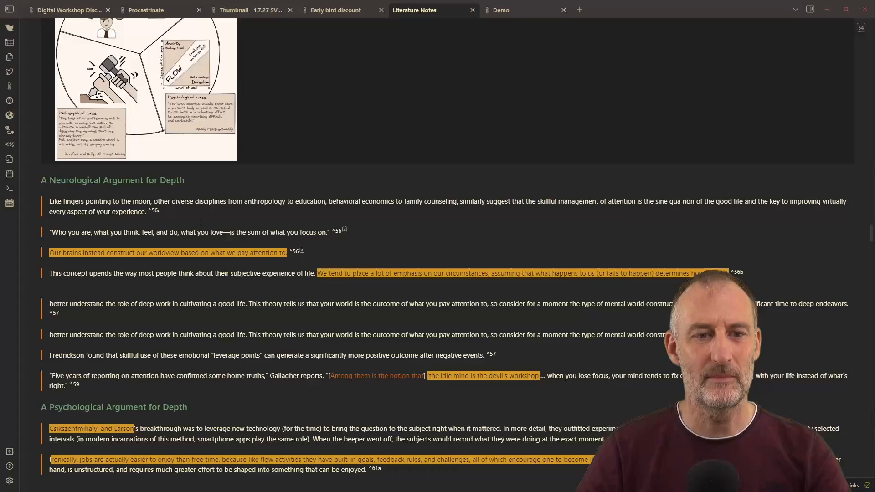
click(433, 10)
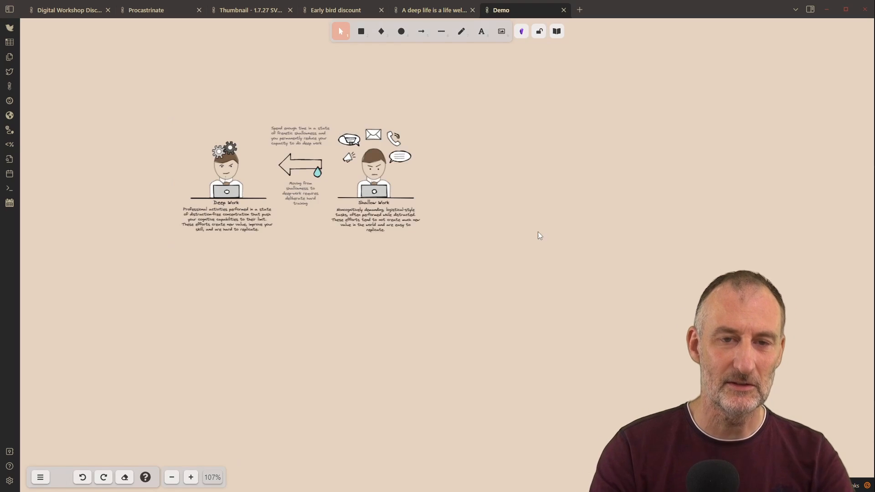
Insert the 'A deep life is a life well lived' wheel drawing into the Demo canvas
text(insert)
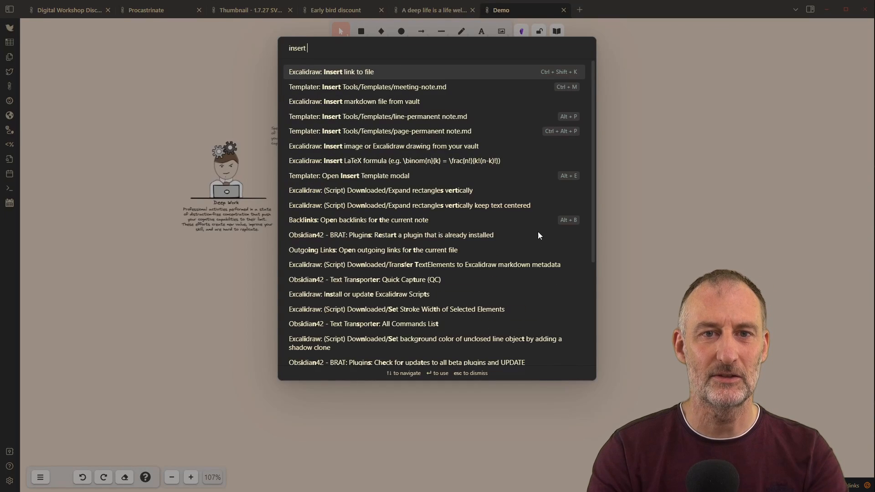
text(deep lif)
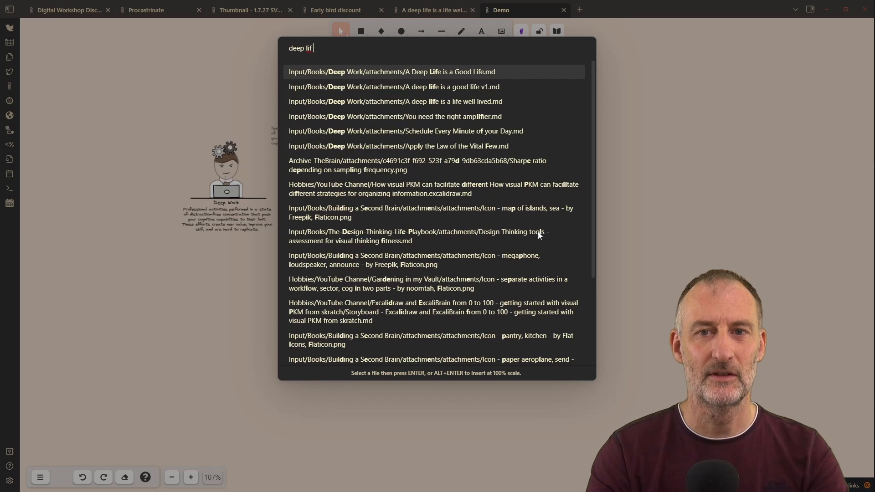
text(w)
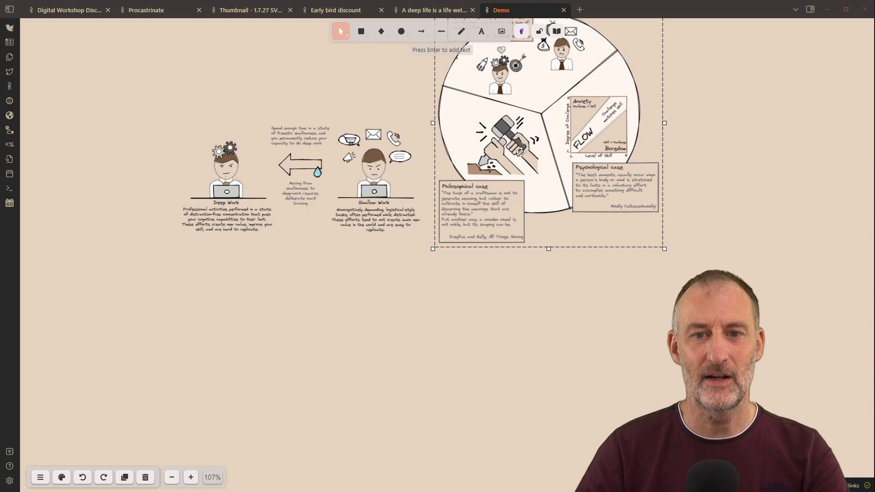
Shift the Deep vs. Shallow drawing up-left and add the text 'This is some additional text'
drag(547, 176, 290, 176)
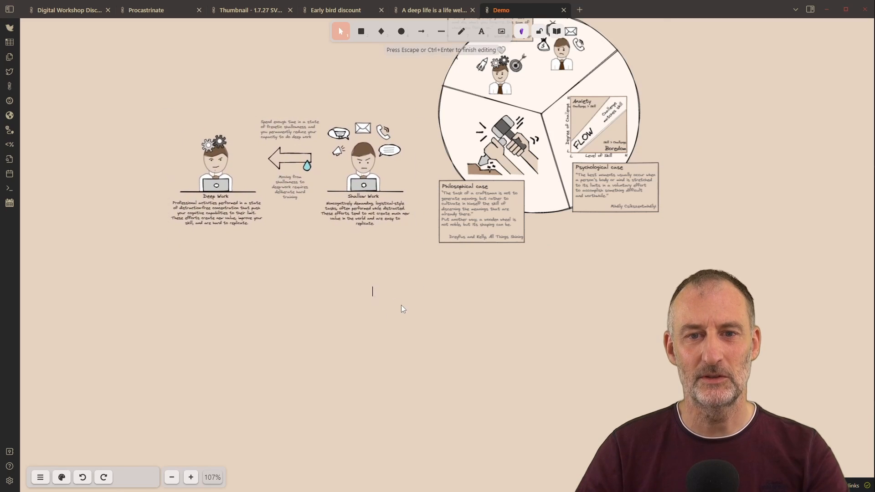
text(This is some additional)
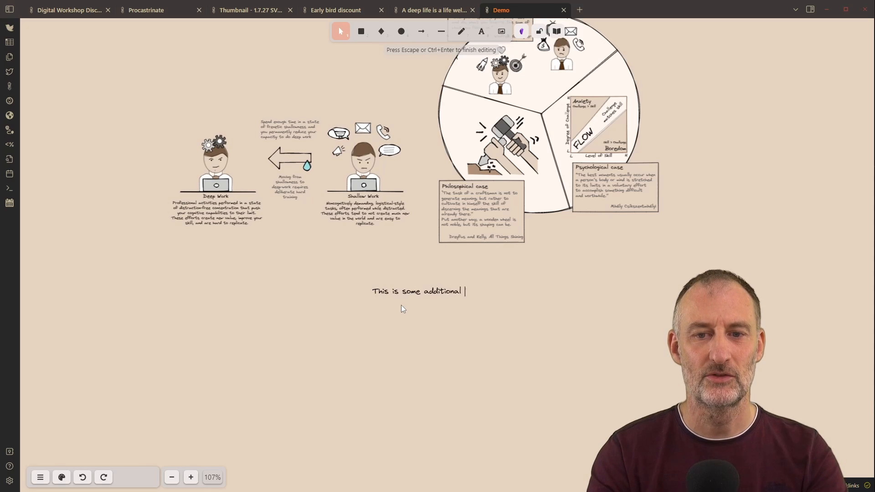
text(text)
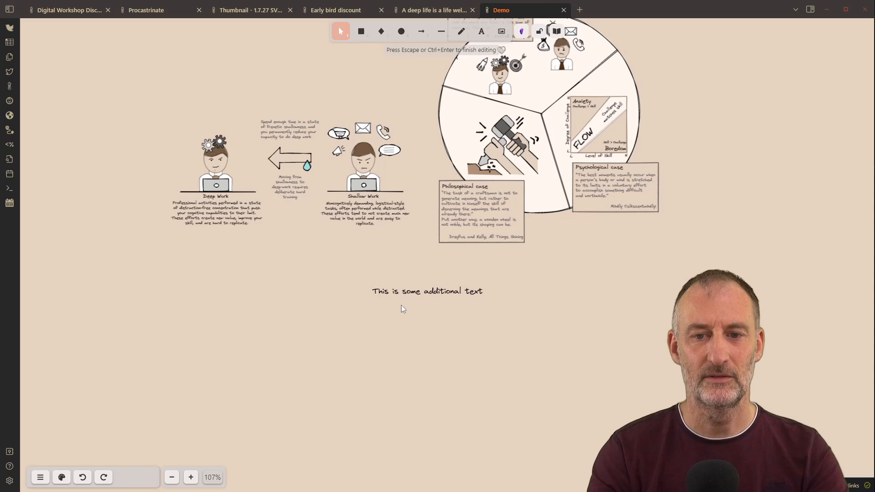
Finish editing the 'This is some additional text' label on the canvas
click(427, 290)
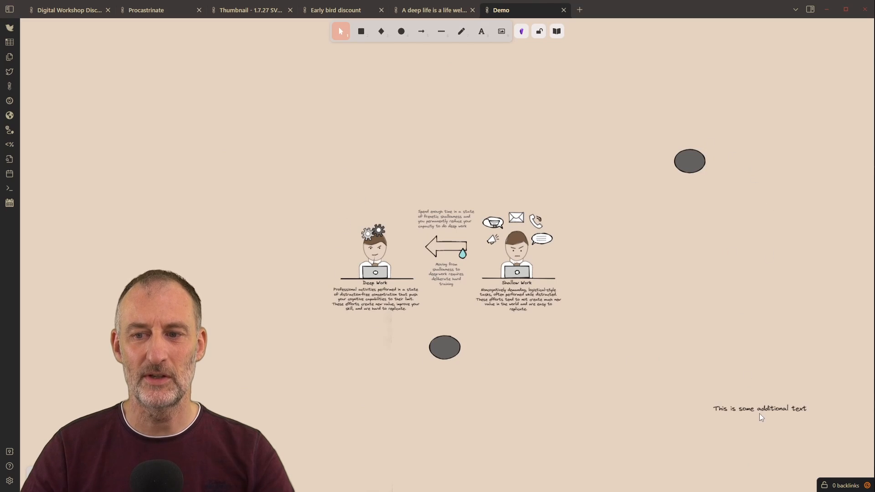
Scale the Deep vs. Shallow embed to roughly double size and move it left
drag(759, 408, 516, 324)
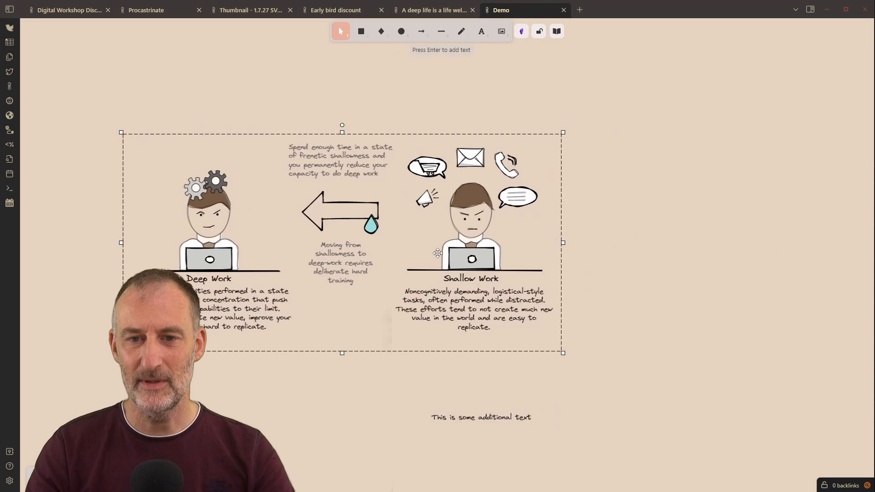
drag(438, 253, 318, 237)
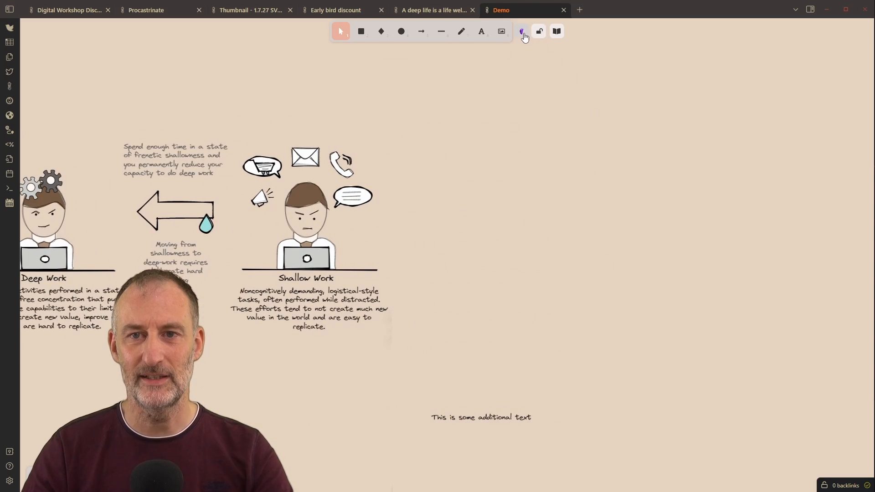
Search the Insert image picker for 'deep v' to reach the Deep vs. Shallow work drawing
click(520, 31)
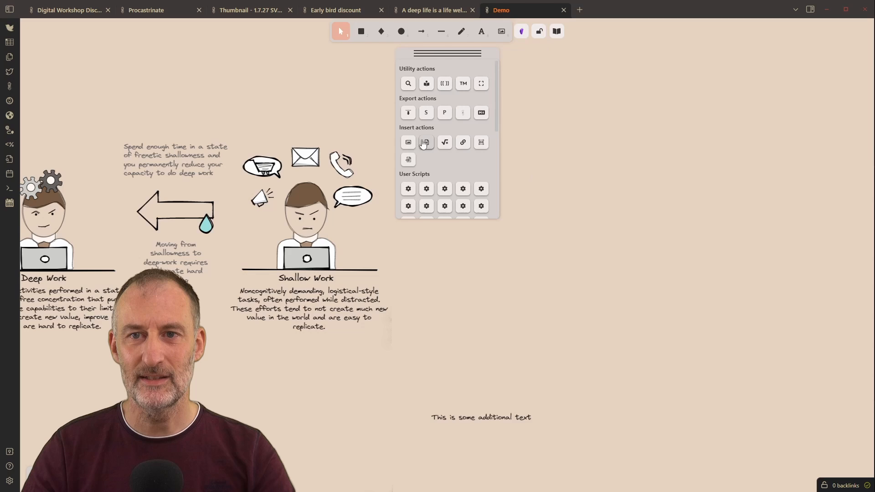
click(408, 142)
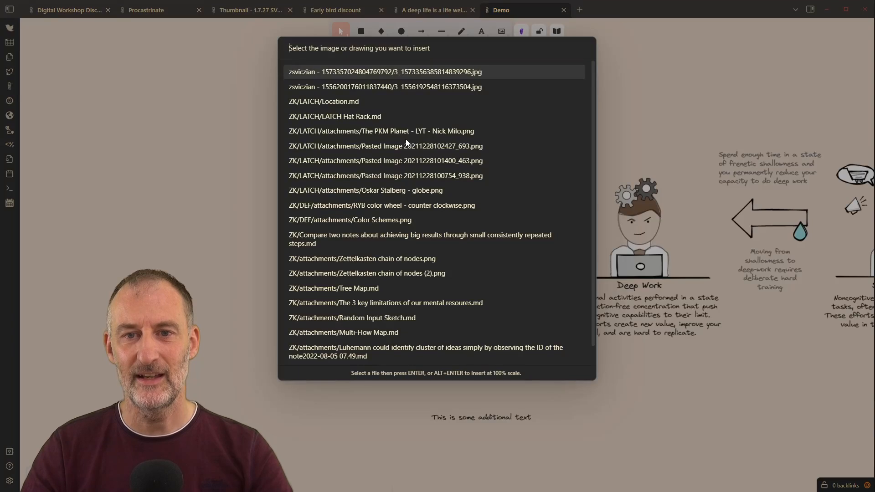
text(deep)
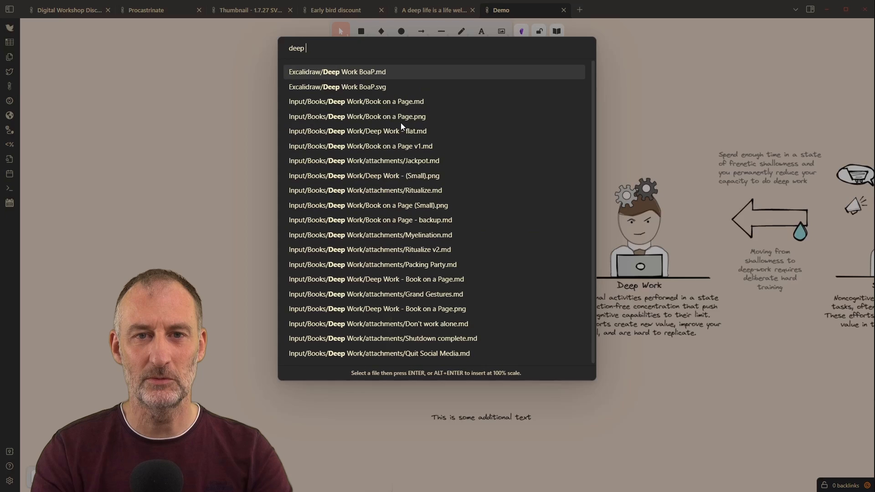
text(v)
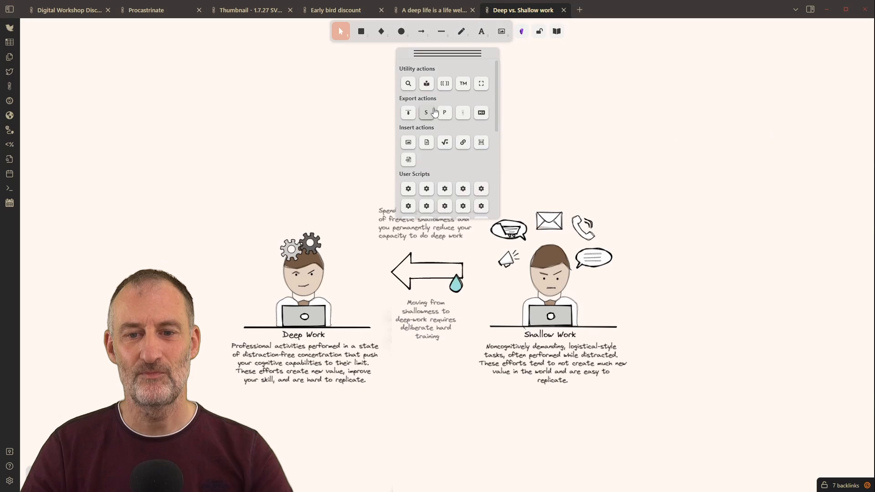
Switch back to the Demo tab showing the embed between two grey ellipses
click(401, 31)
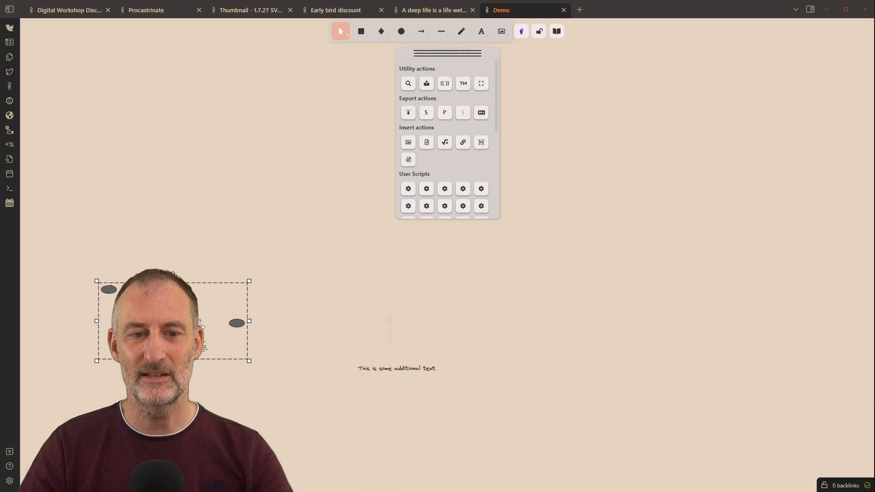
Move the Deep vs. Shallow embed up toward the centre and reset it to 100% size
drag(171, 320, 329, 284)
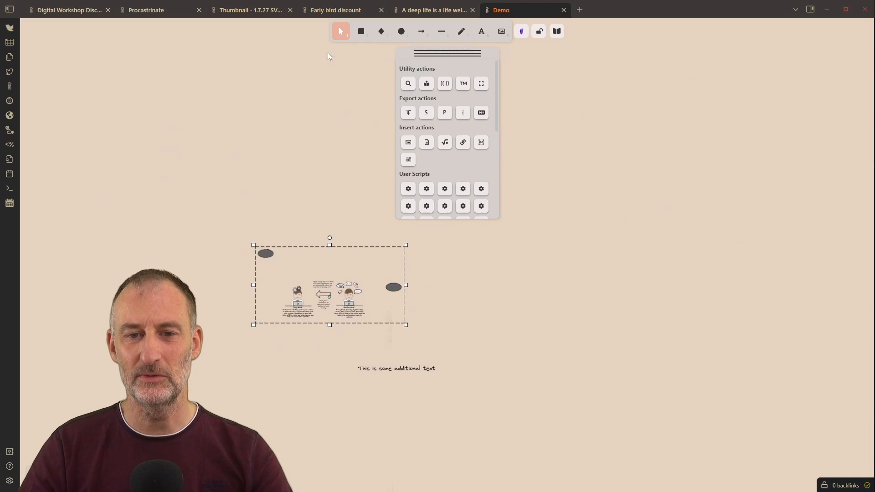
right_click(499, 10)
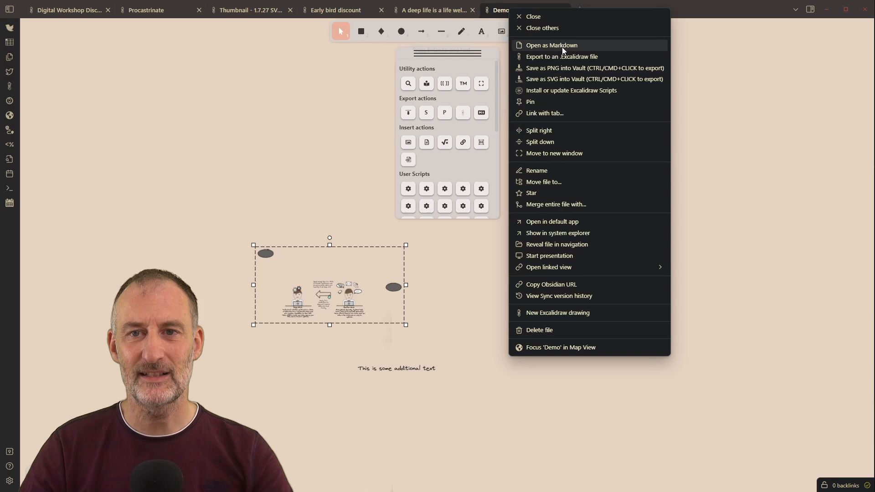
click(551, 45)
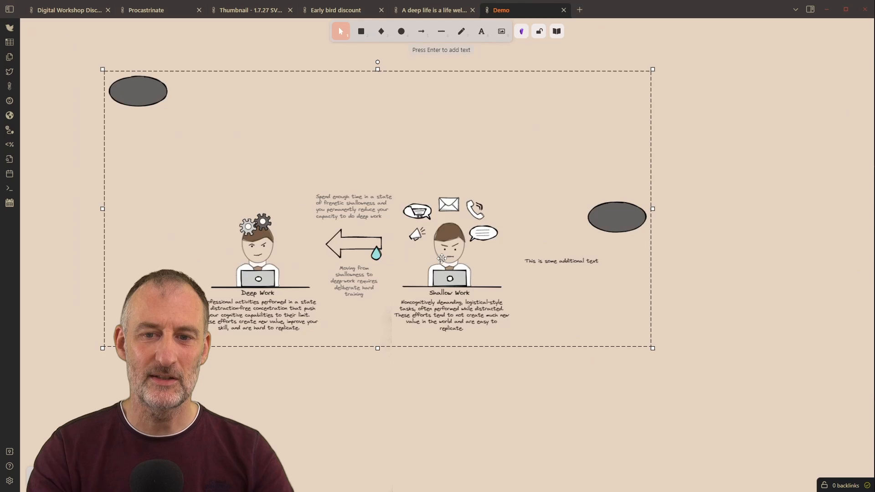
mouse_move(422, 252)
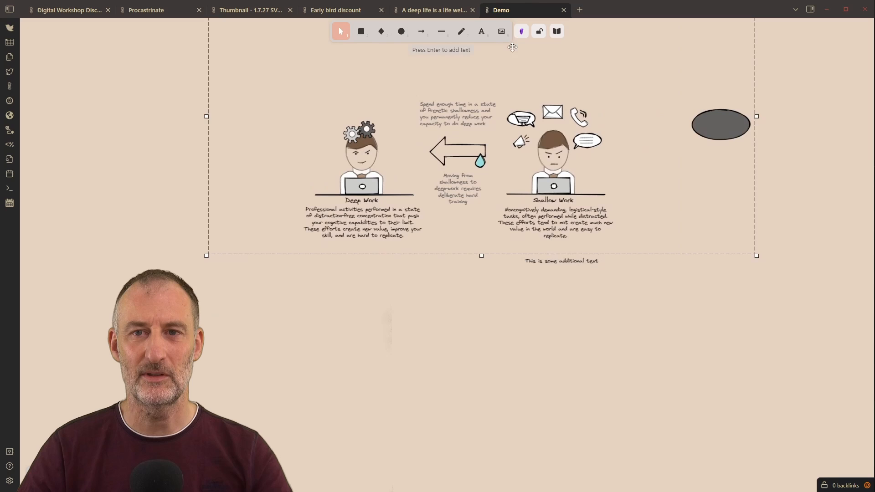
Insert a second Deep vs. Shallow work embed at 100% by searching 'deep vs'
click(520, 30)
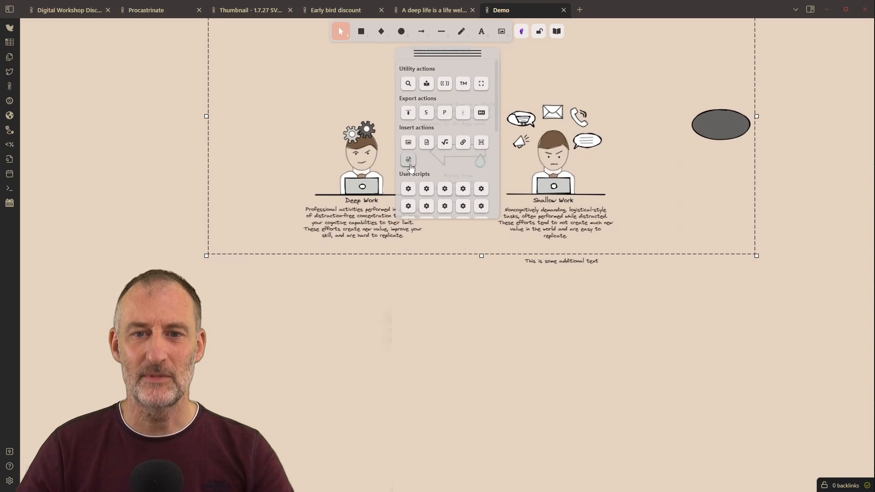
click(408, 142)
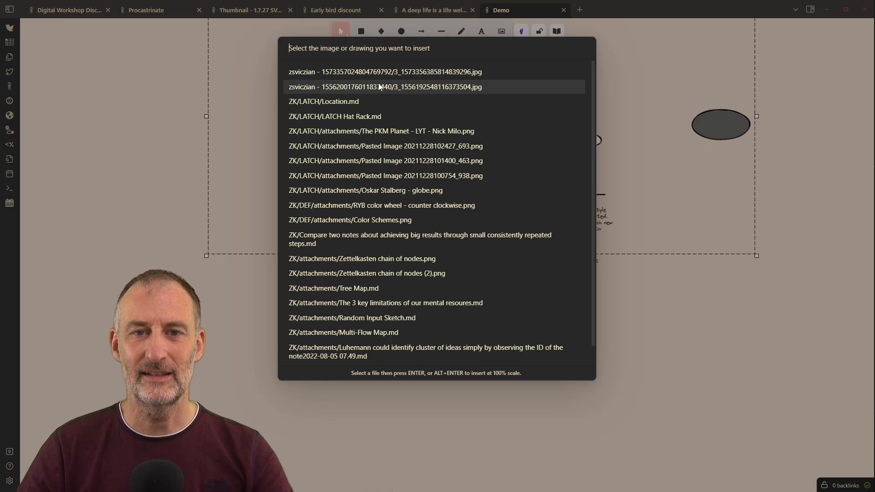
text(deep vs)
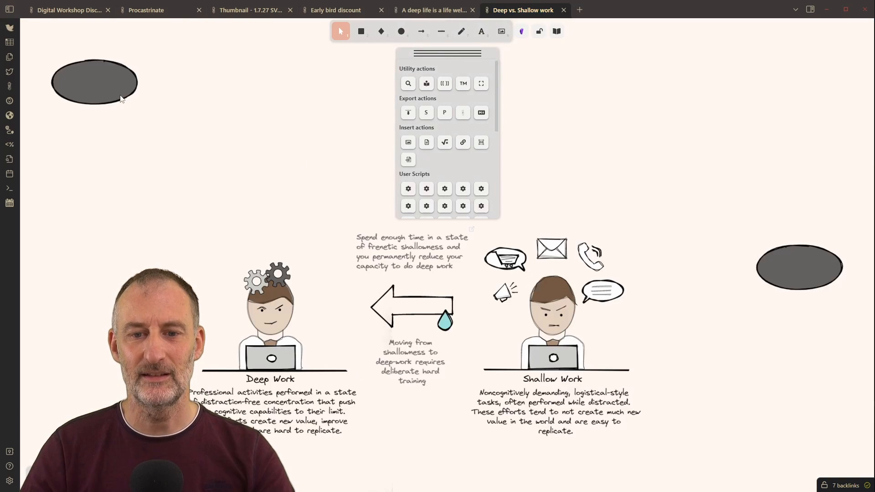
click(797, 266)
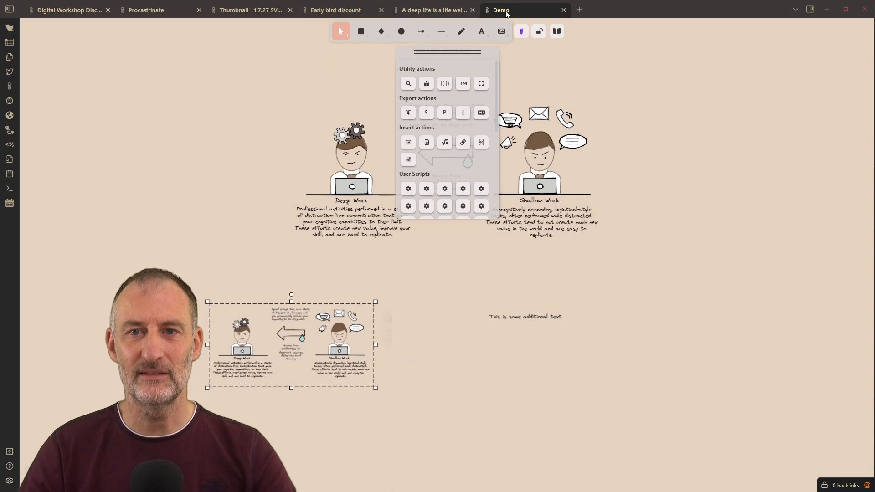
Open Demo as markdown and add |100% to the second Deep vs. Shallow embed link
right_click(499, 10)
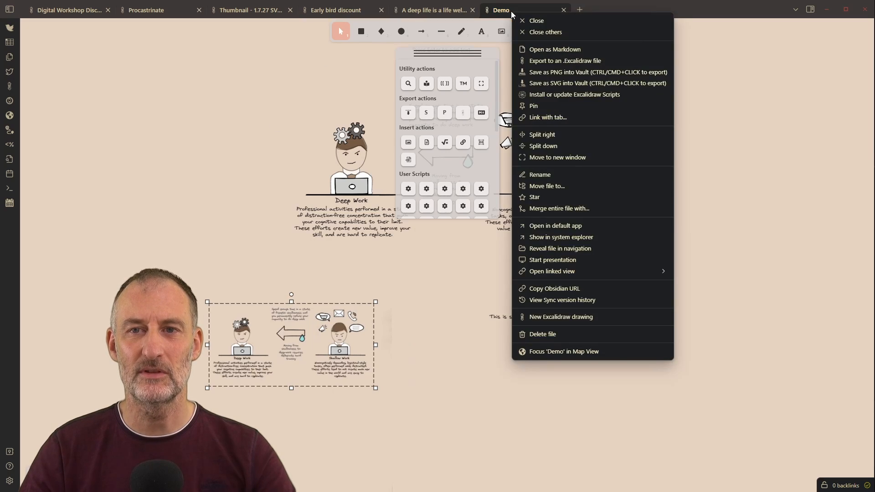
click(554, 50)
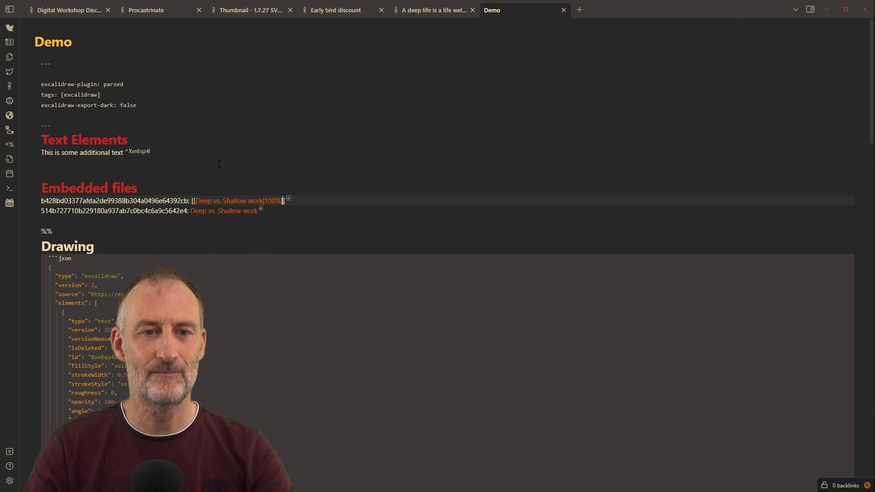
double_click(272, 200)
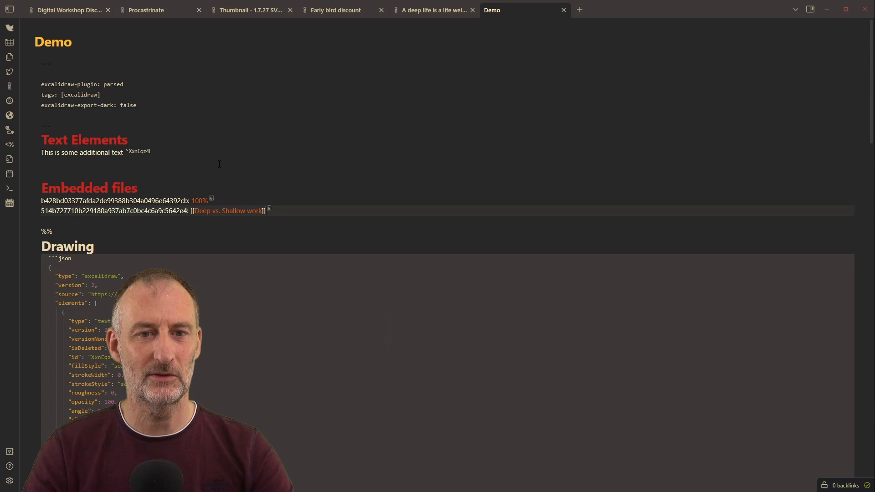
text(100%)
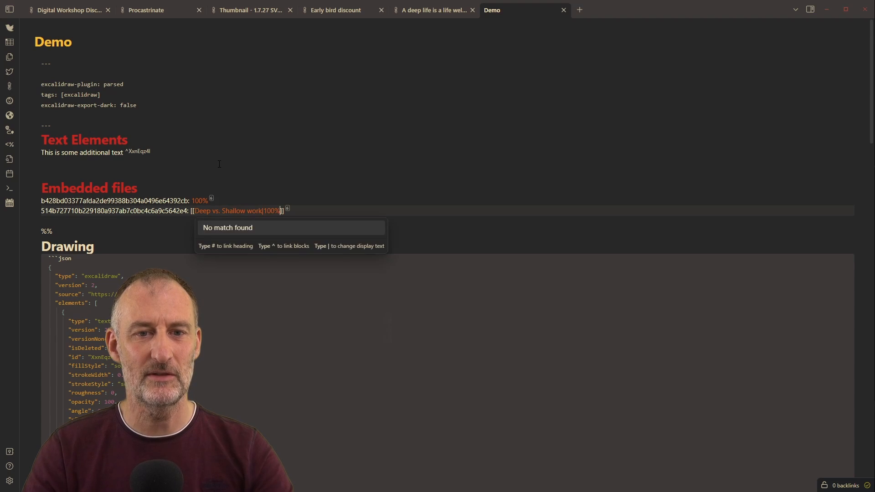
click(136, 105)
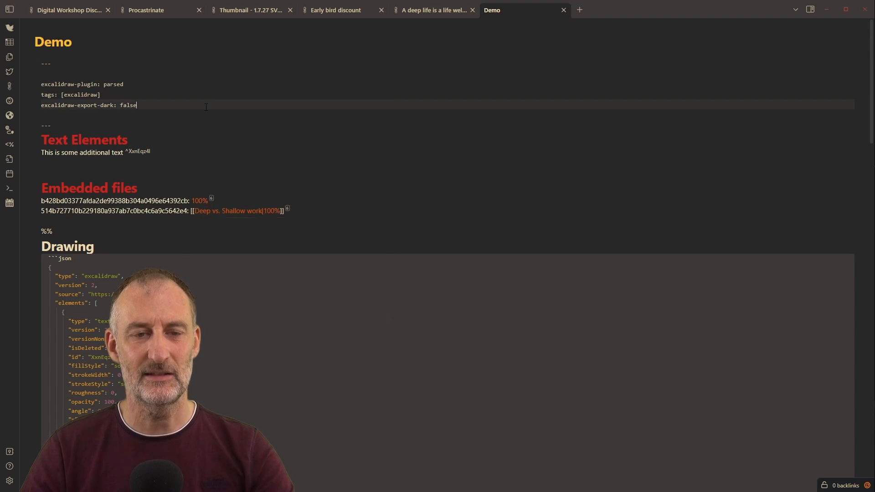
right_click(492, 10)
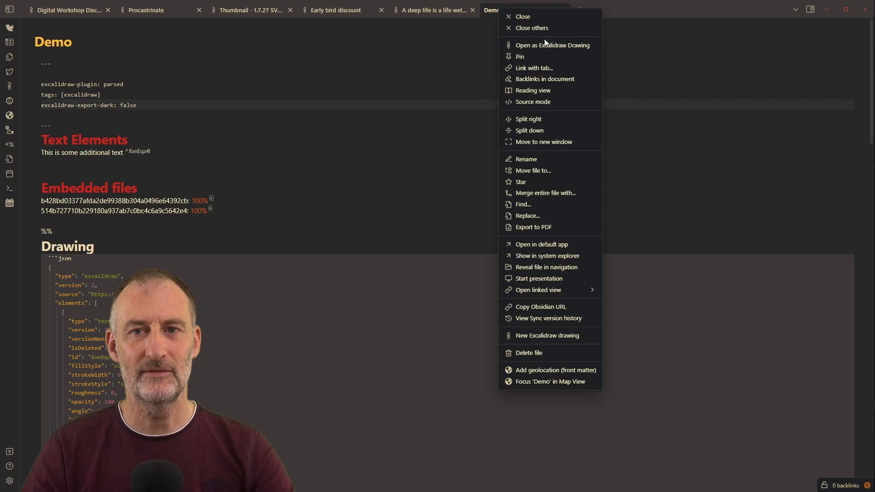
Reopen Demo as an Excalidraw drawing and drag on the canvas
click(553, 45)
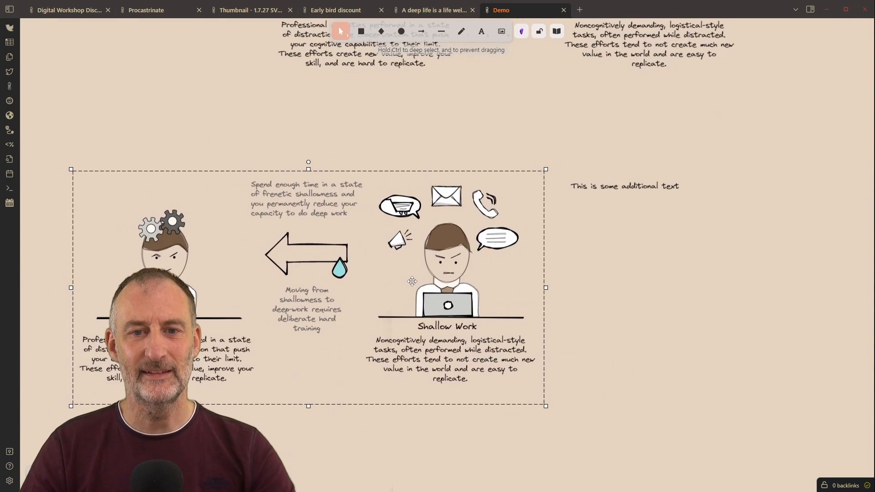
drag(413, 281, 427, 303)
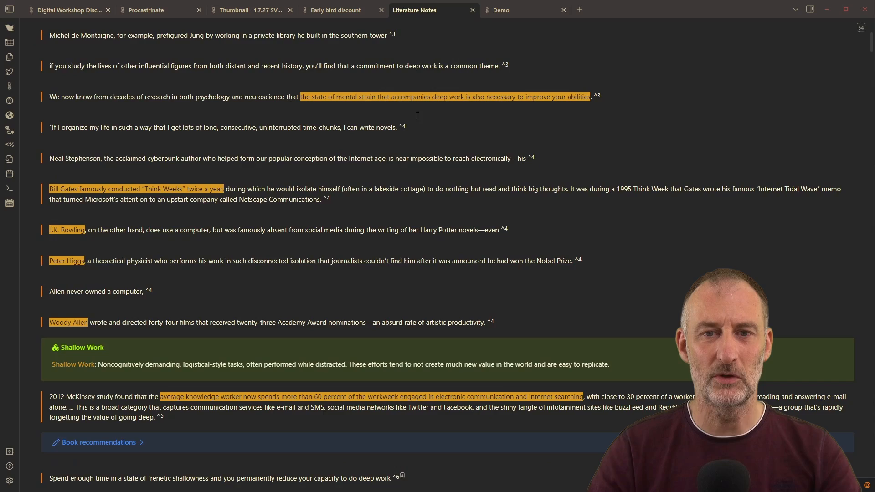
Scroll down through the Literature Notes' Deep Work chapters
scroll(down, 3)
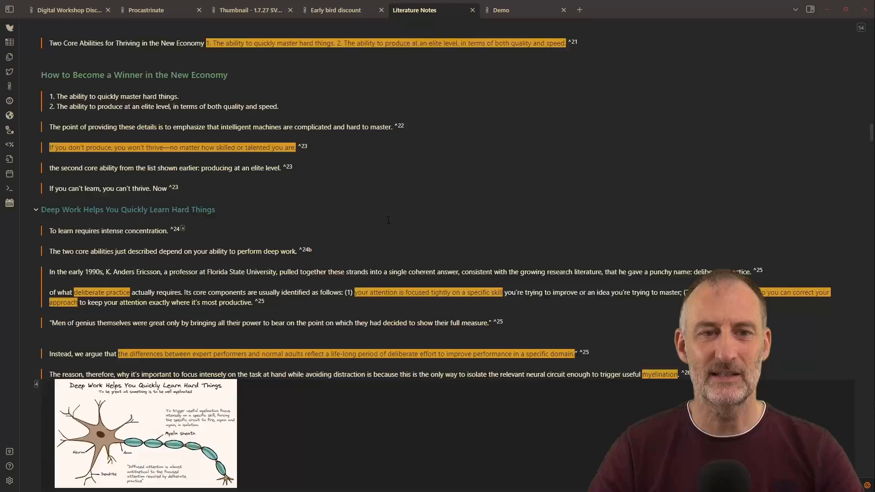
scroll(down, 3)
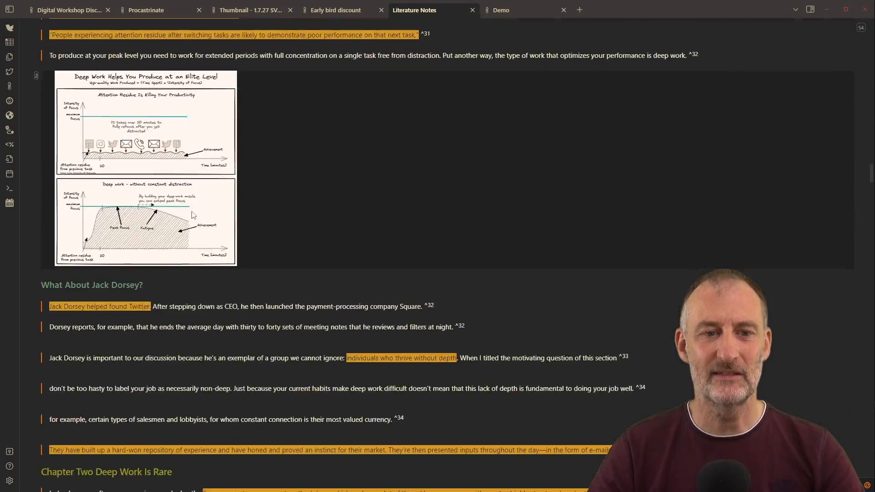
scroll(down, 3)
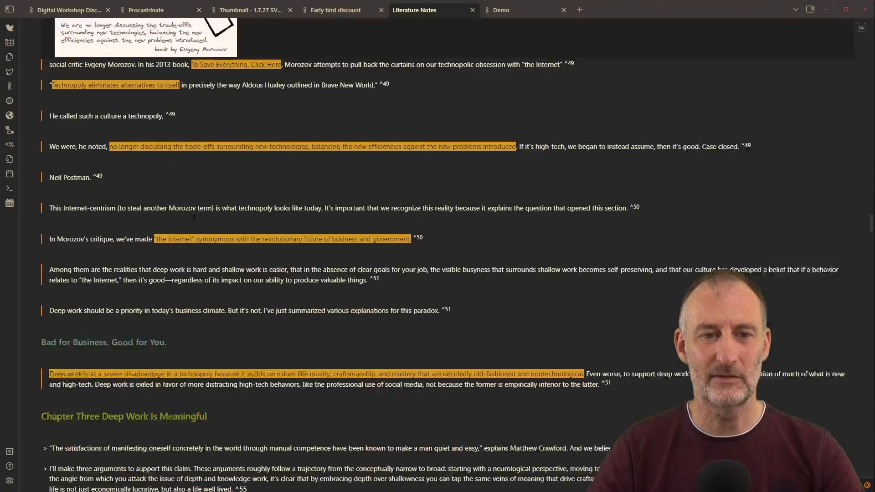
Briefly view the Deep Work BoaP sketch, then return to the Demo drawing
click(433, 10)
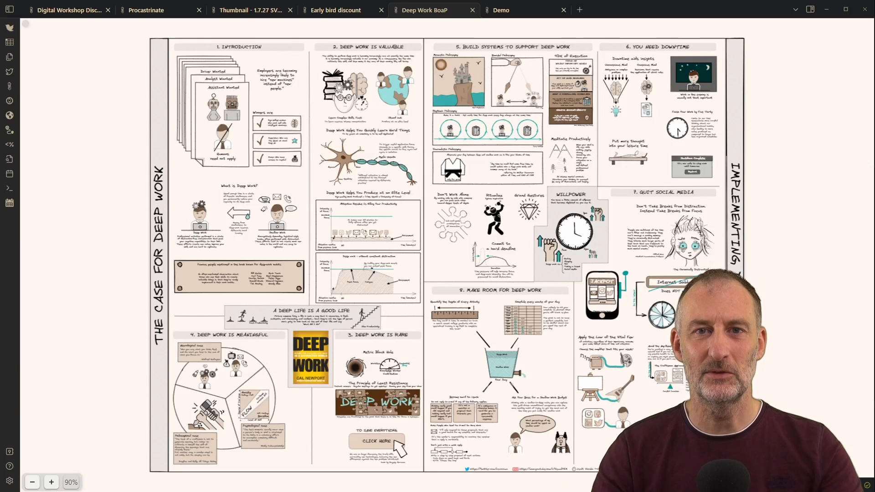
click(430, 10)
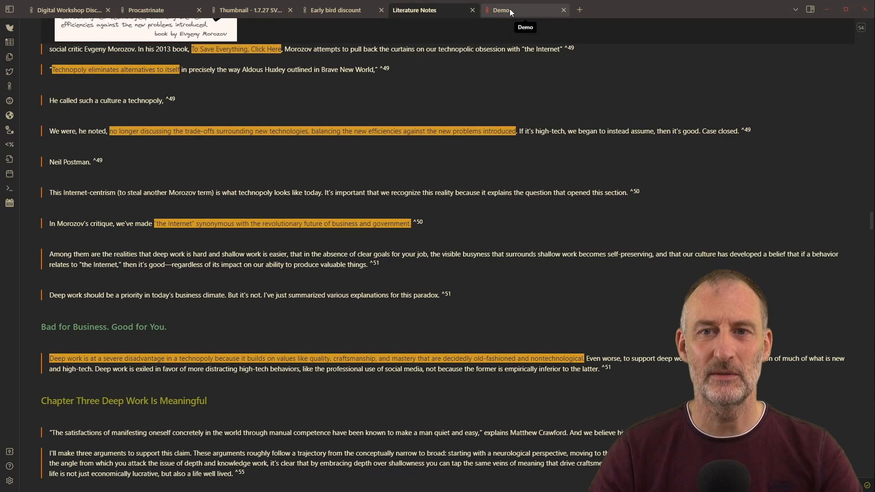
click(501, 10)
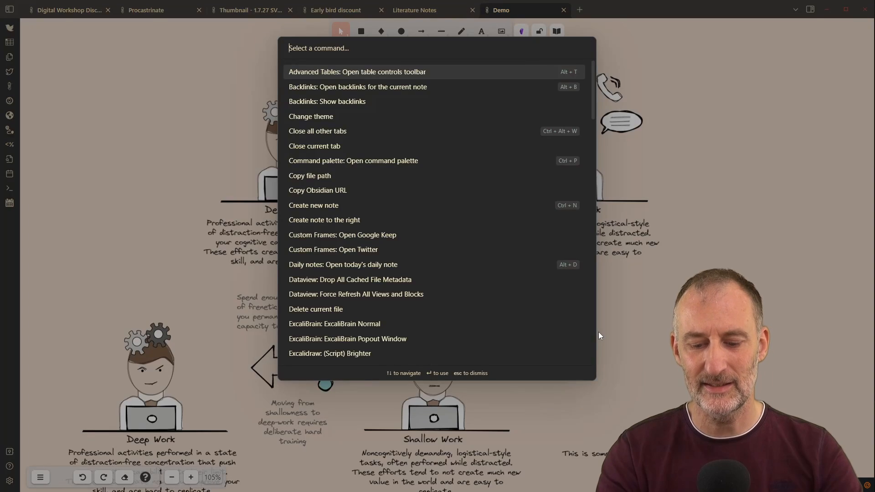
Embed 'A deep life is a life well lived' into Demo at 100% scale
text(insert im)
text(well i)
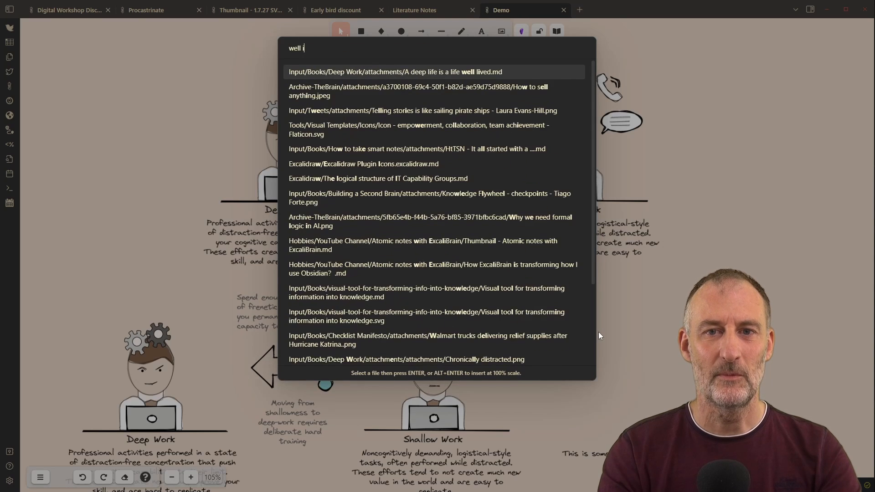
key(Backspace)
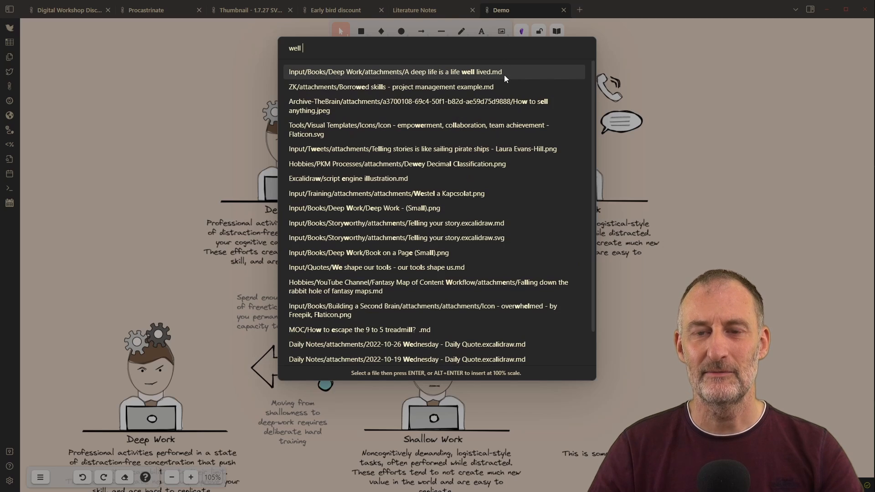
mouse_move(438, 358)
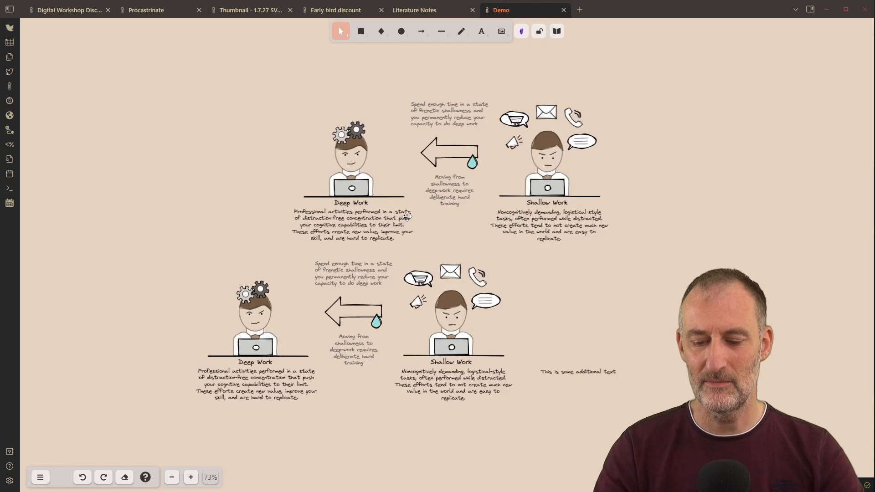
click(501, 30)
text(well )
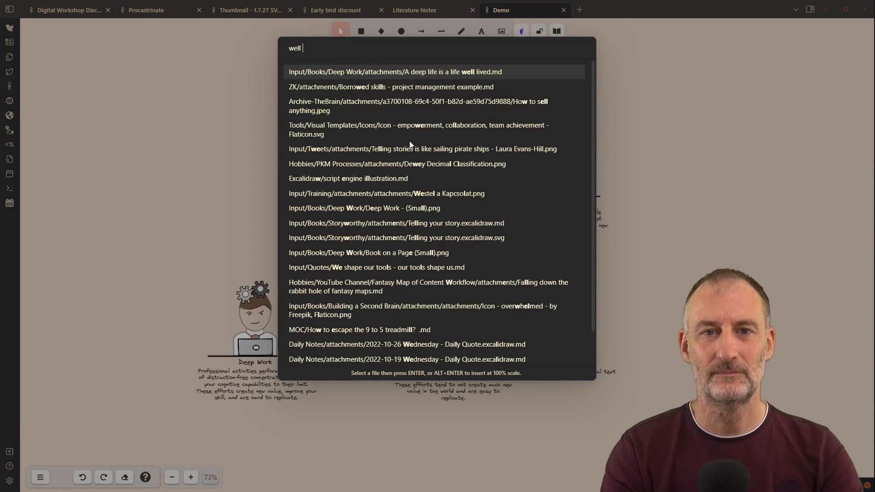
text(li)
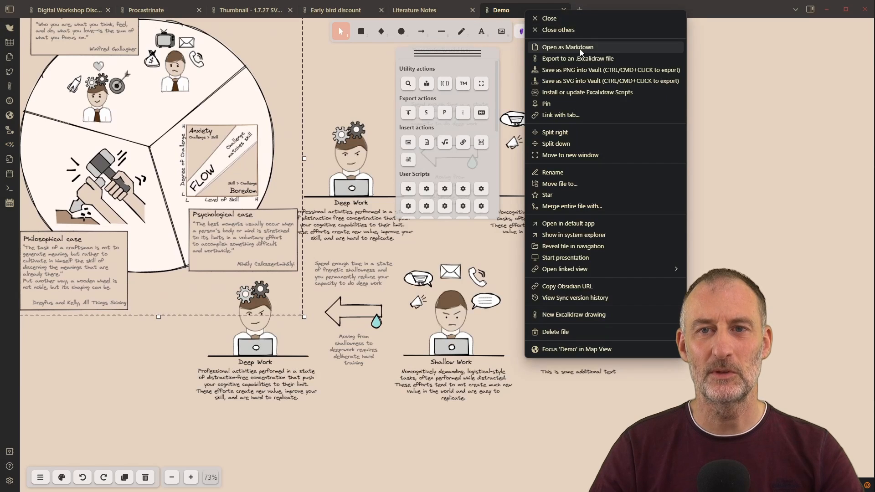
click(567, 47)
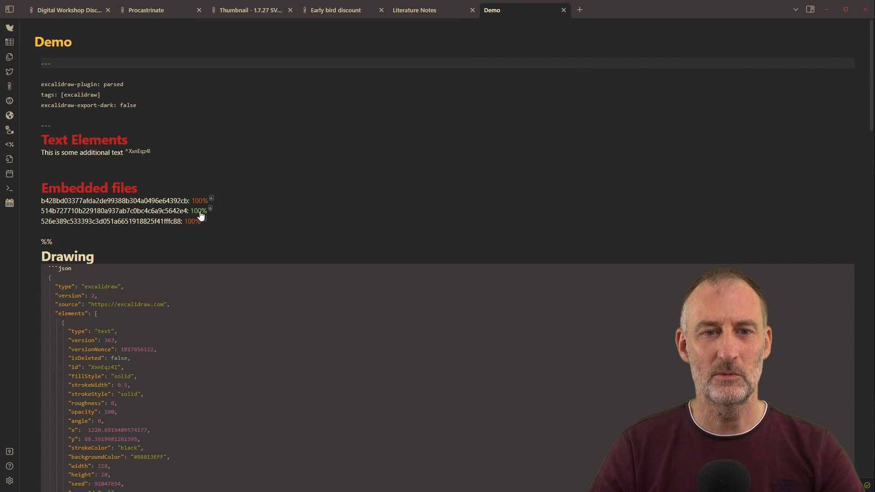
mouse_move(527, 10)
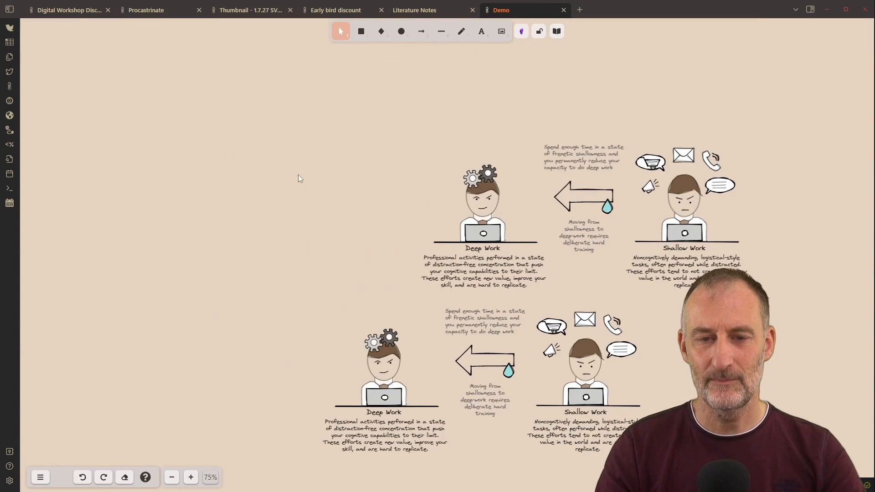
mouse_move(27, 29)
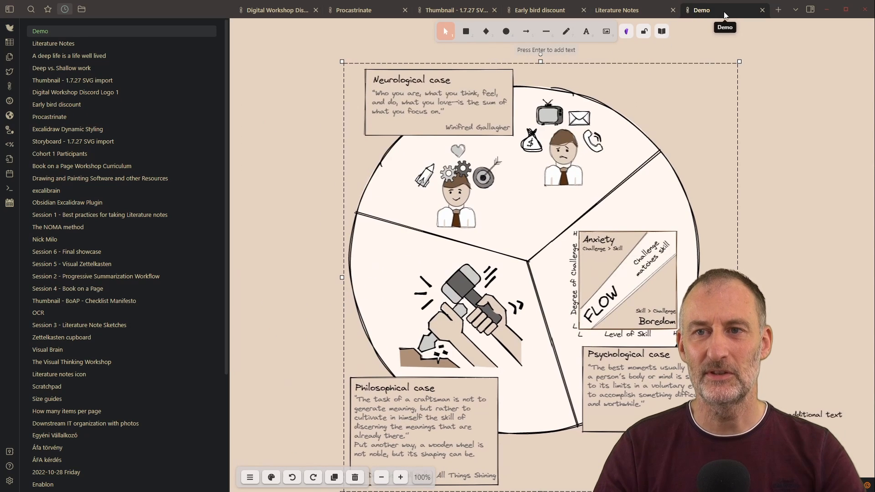
Reopen the Demo drawing in Markdown view from its tab menu
right_click(701, 10)
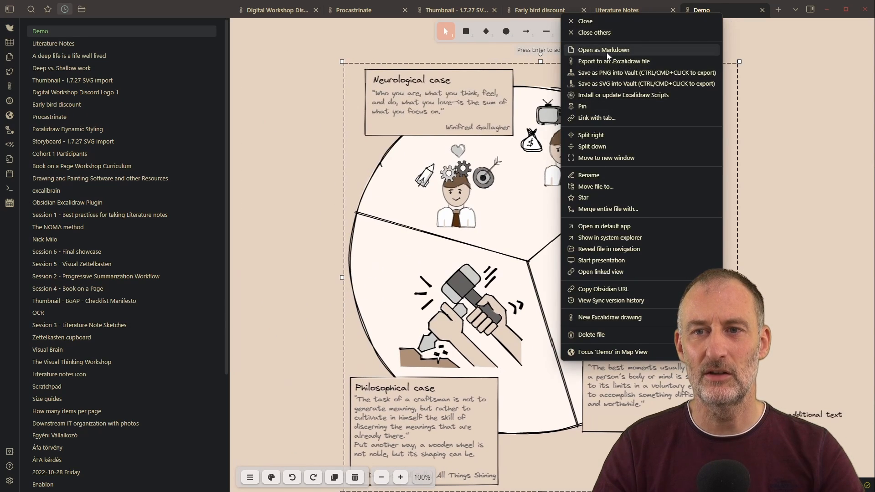
click(603, 49)
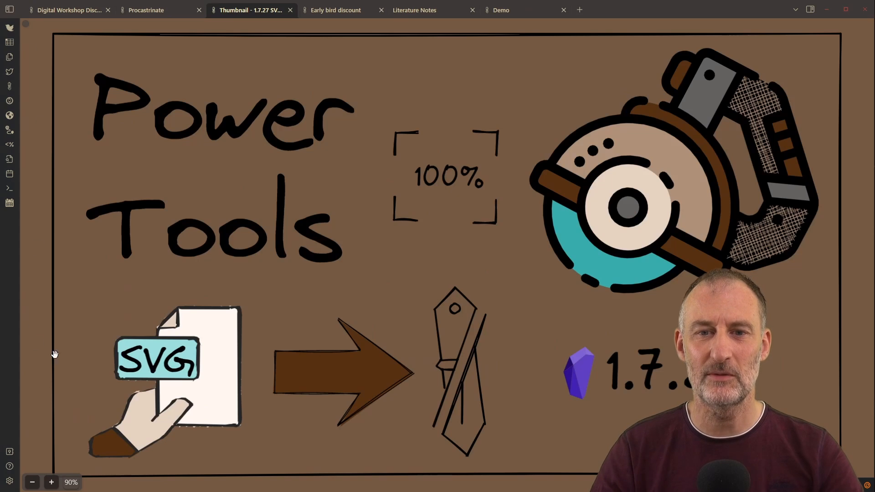
mouse_move(161, 435)
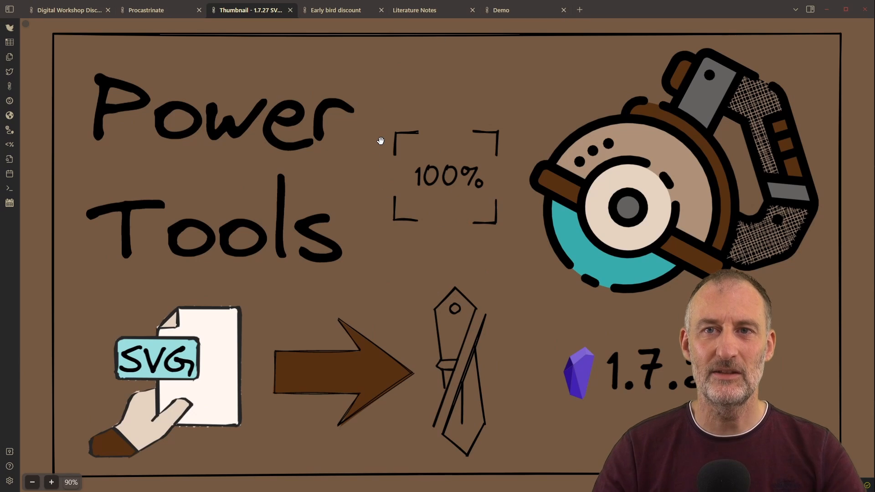
mouse_move(491, 238)
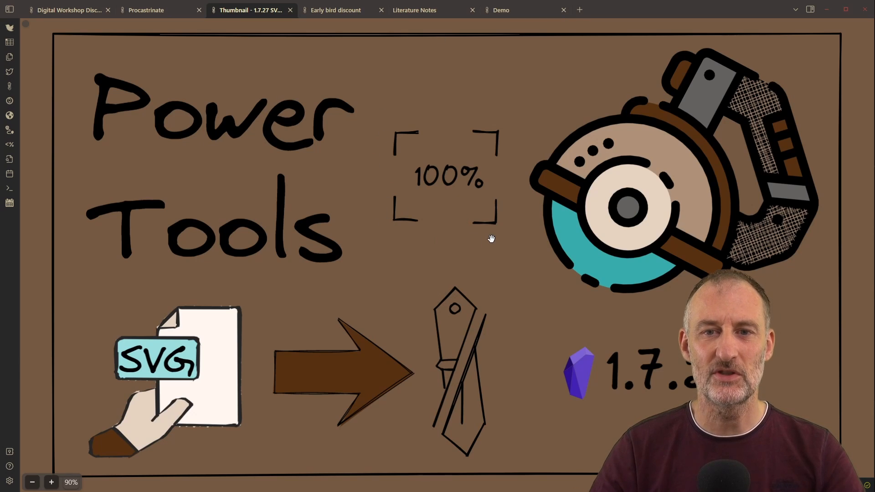